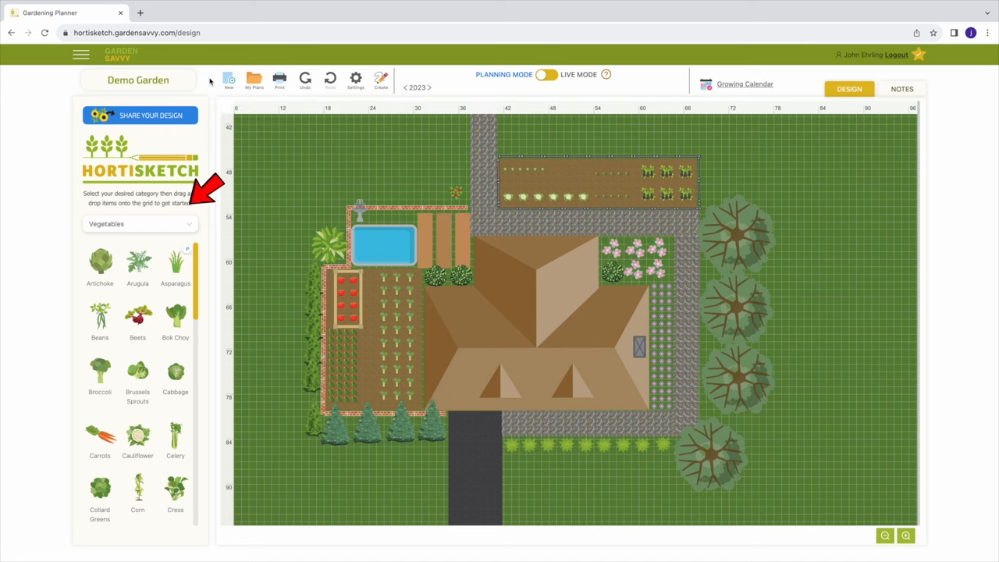
{"action": "mouse_move", "coordinate": [418, 177]}
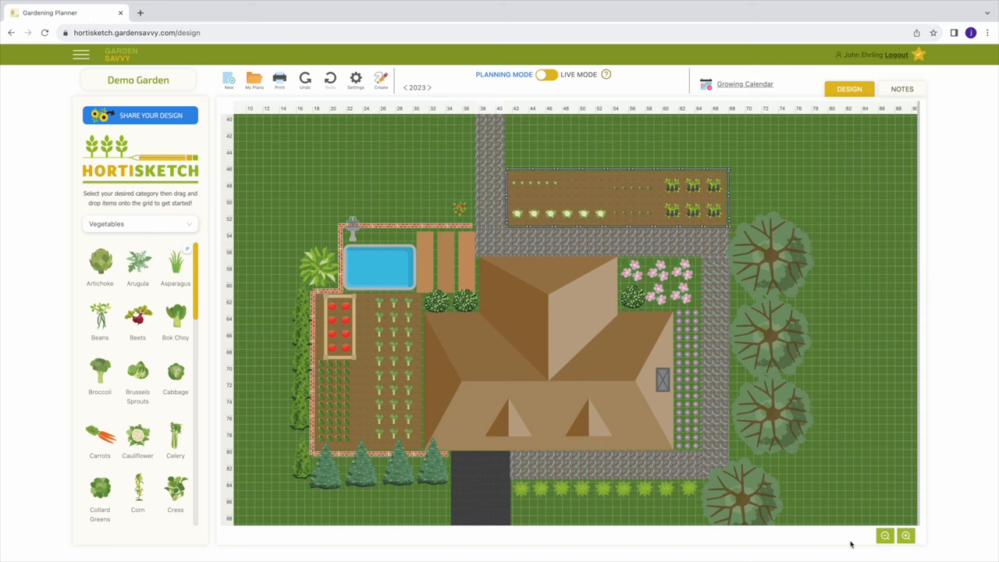
{"action": "mouse_move", "coordinate": [87, 80]}
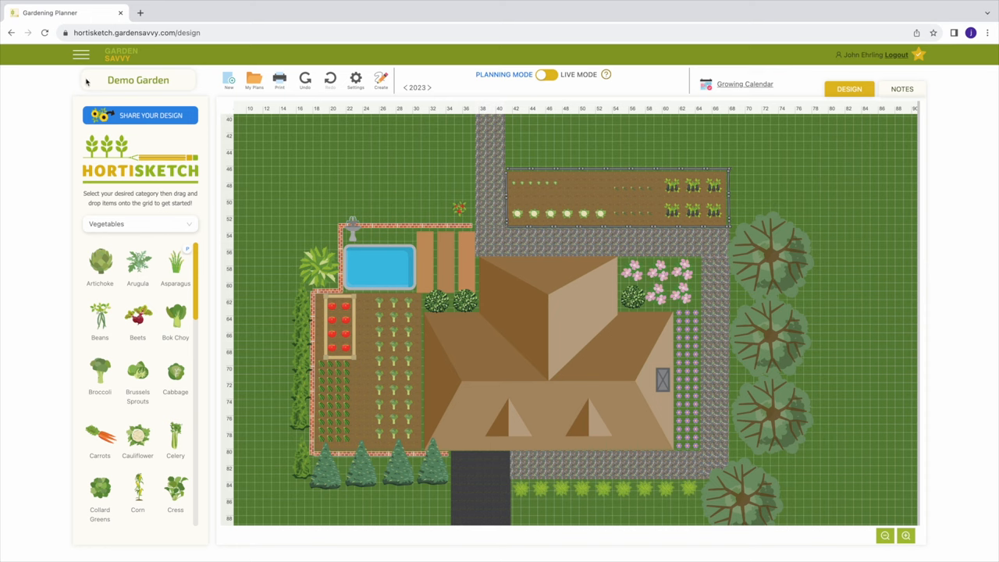
Open the new-garden welcome dialog from the New toolbar button.
{"action": "left_click", "coordinate": [81, 55]}
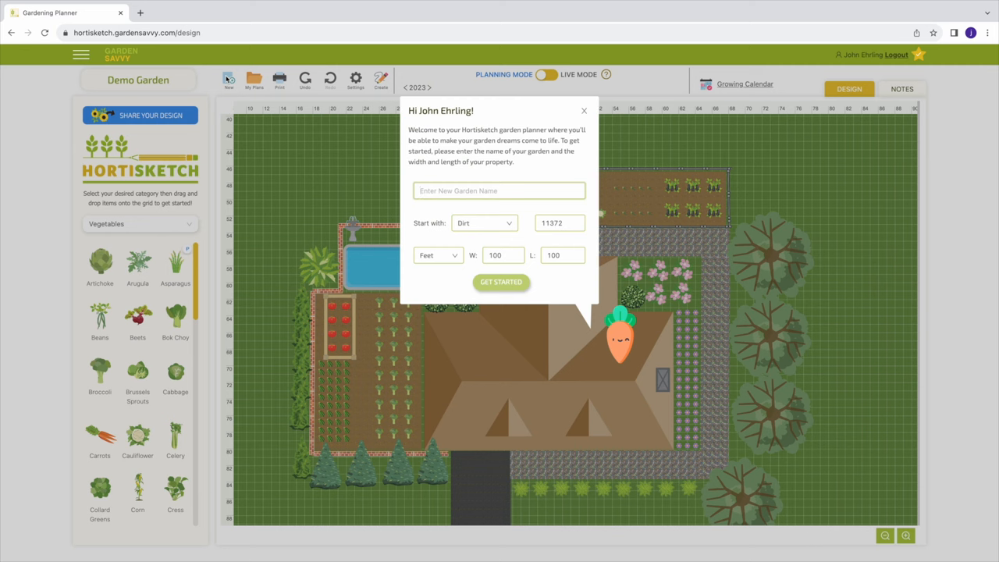
{"action": "mouse_move", "coordinate": [442, 224]}
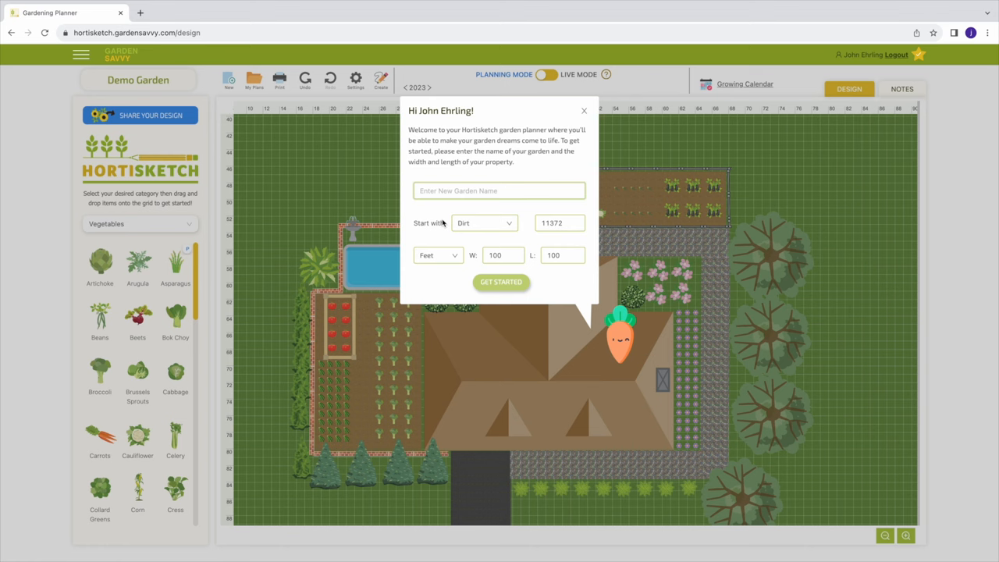
Keep Dirt as starting ground and Feet as units, then dismiss the setup dialog.
{"action": "left_click", "coordinate": [499, 190]}
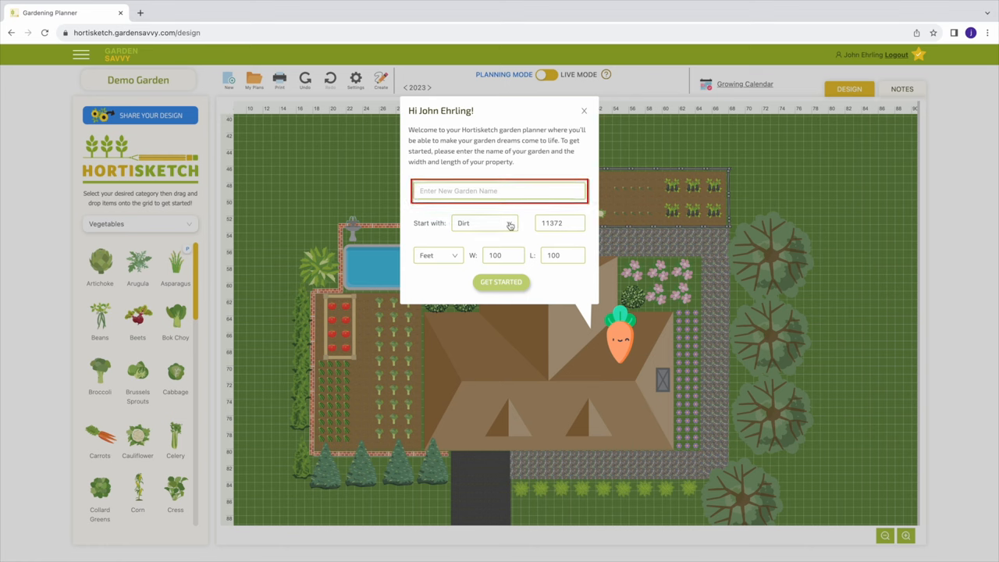
{"action": "left_click", "coordinate": [484, 223]}
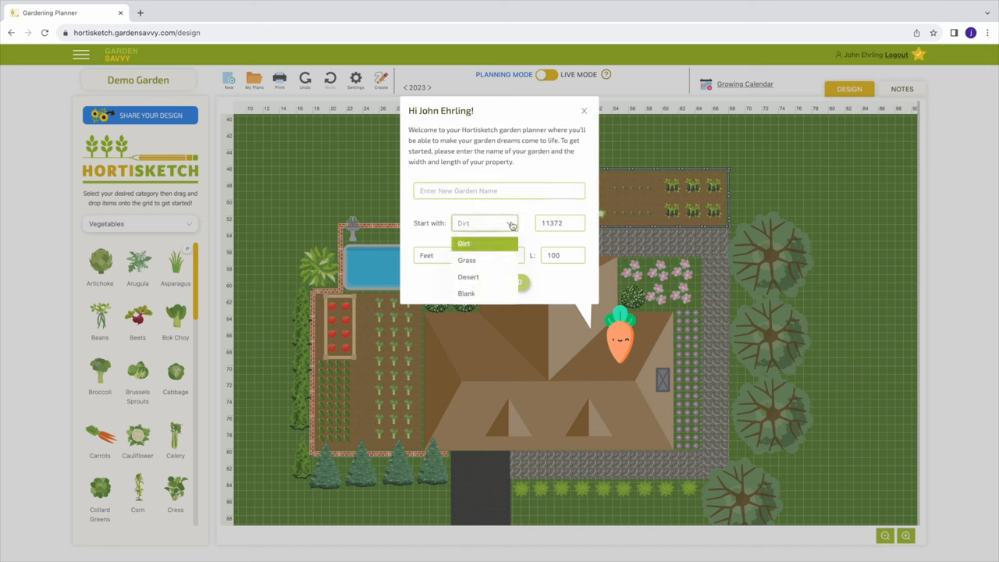
{"action": "left_click", "coordinate": [464, 243]}
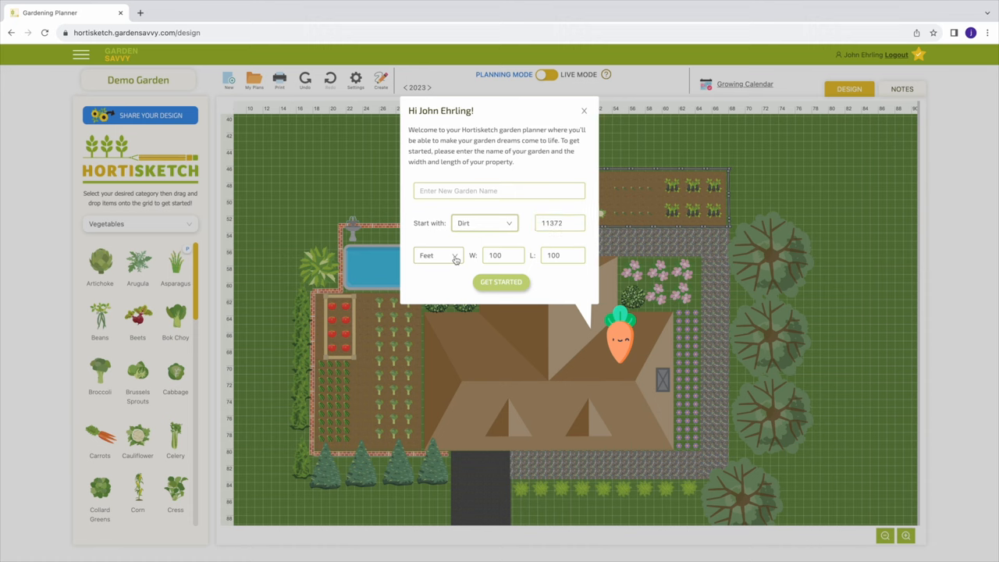
{"action": "left_click", "coordinate": [439, 255]}
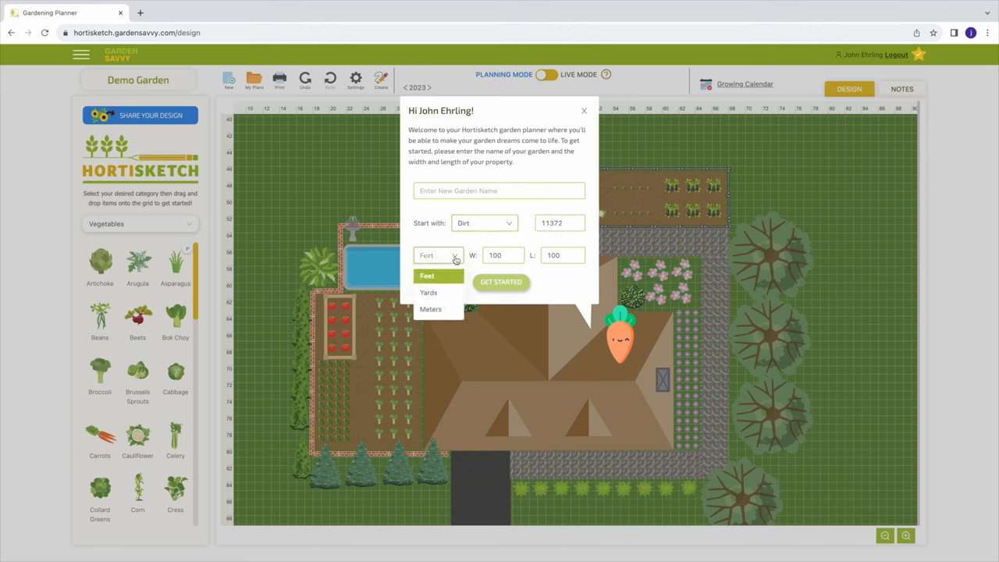
{"action": "left_click", "coordinate": [427, 276]}
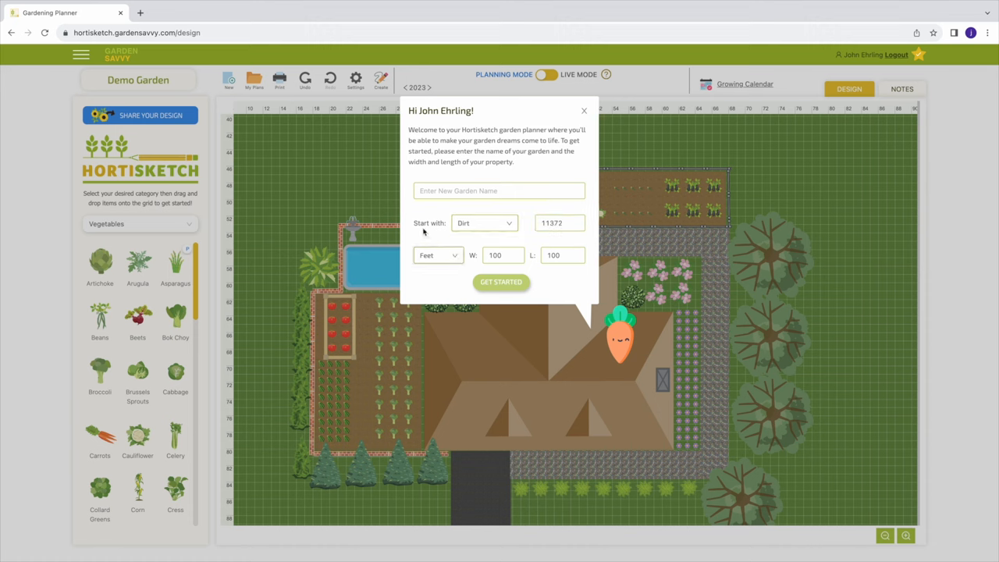
{"action": "left_click", "coordinate": [583, 110]}
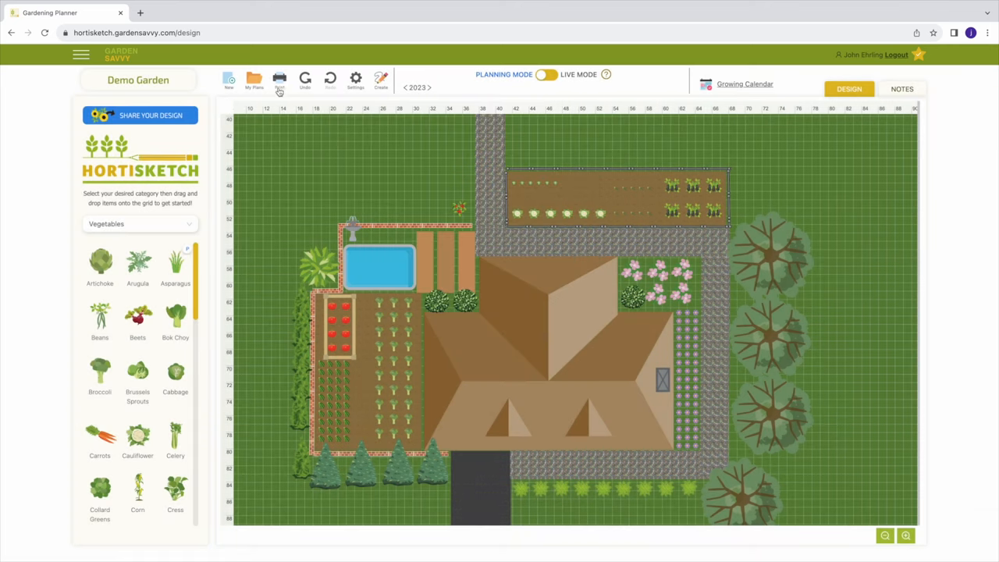
{"action": "mouse_move", "coordinate": [253, 78]}
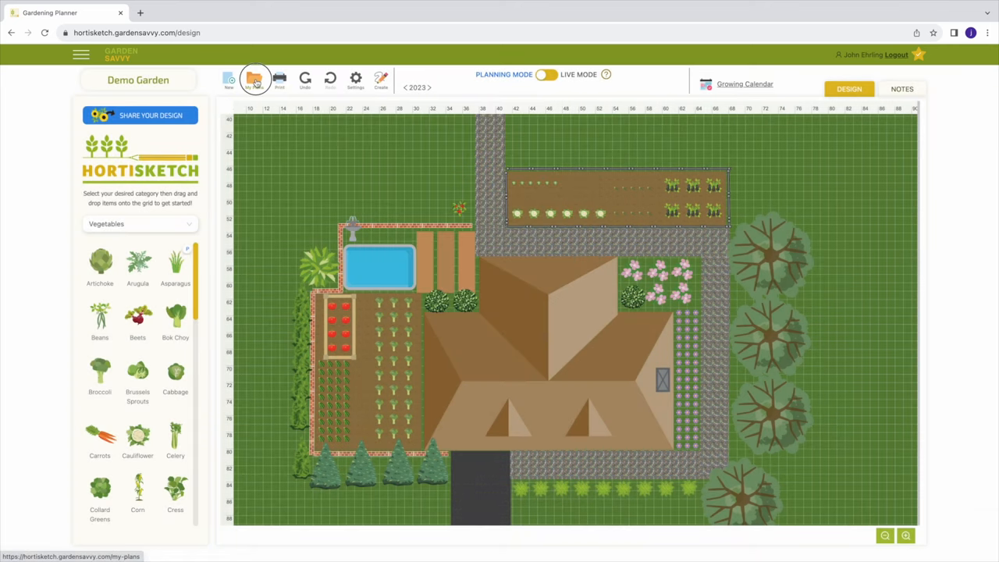
Open Settings and switch the canvas rulers off and back on.
{"action": "left_click", "coordinate": [253, 80]}
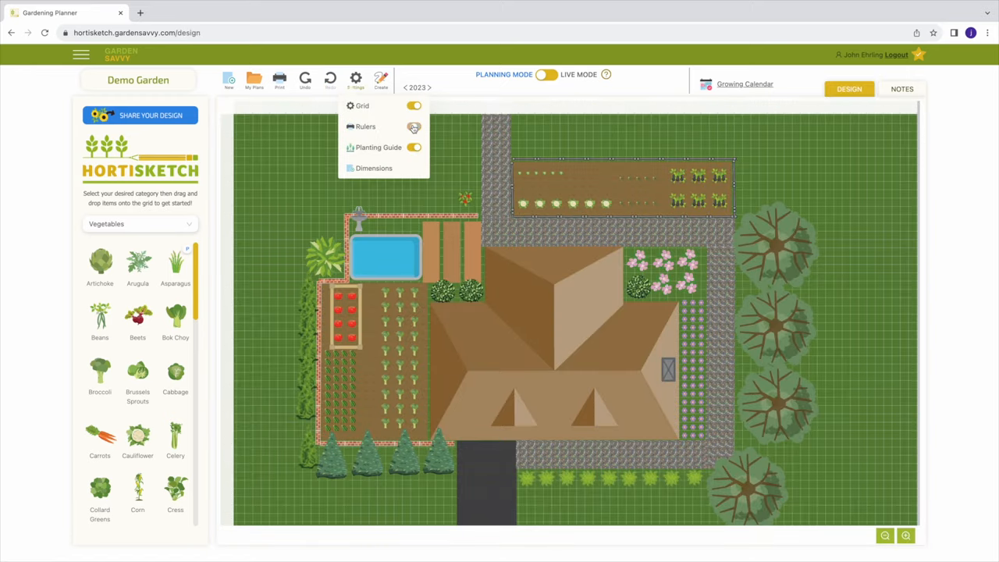
{"action": "left_click", "coordinate": [414, 126]}
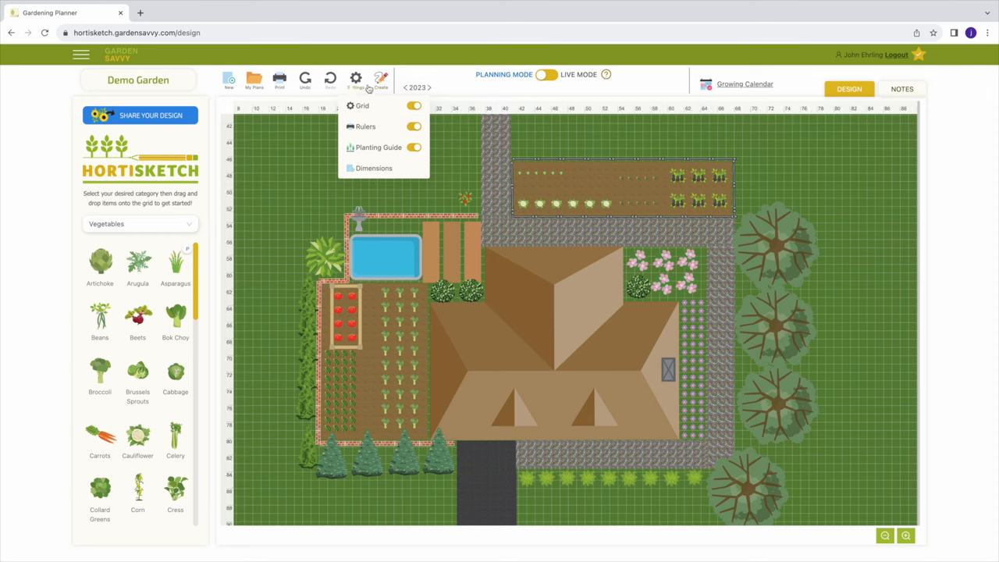
{"action": "mouse_move", "coordinate": [356, 82]}
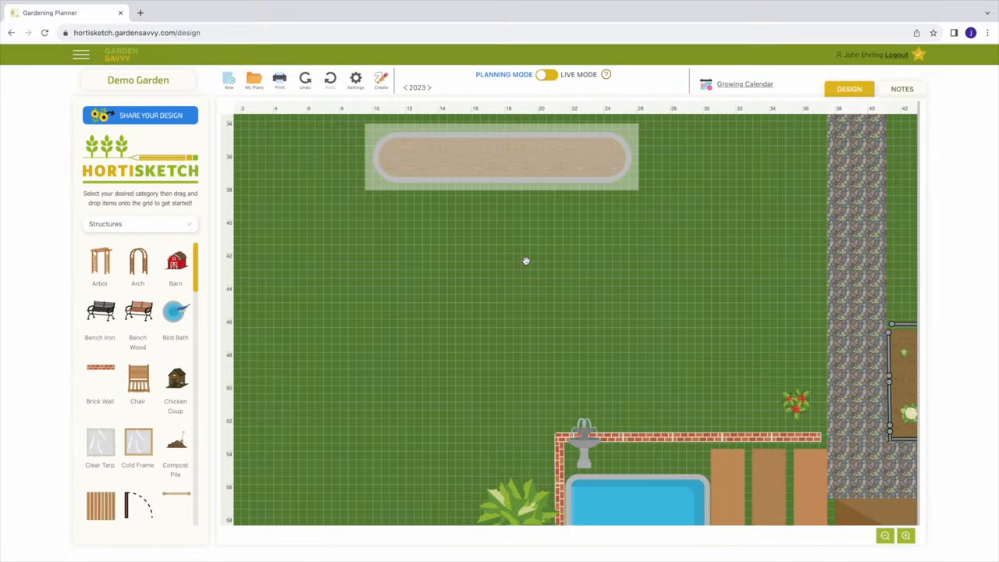
Drag a Bird Bath from Structures onto the lawn and show its properties.
{"action": "left_click", "coordinate": [140, 224]}
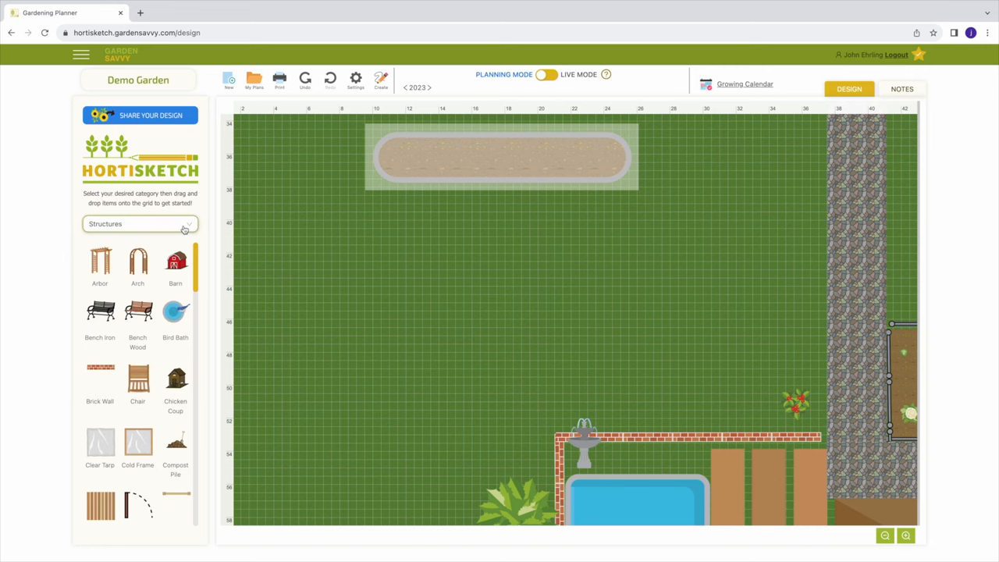
{"action": "mouse_move", "coordinate": [175, 312]}
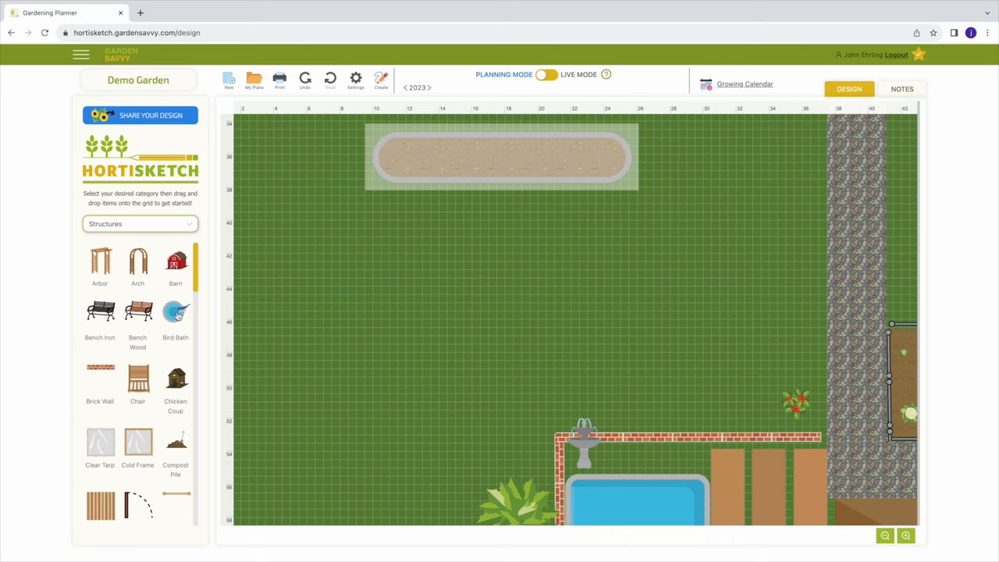
{"action": "left_click_drag", "start_coordinate": [174, 312], "coordinate": [418, 287]}
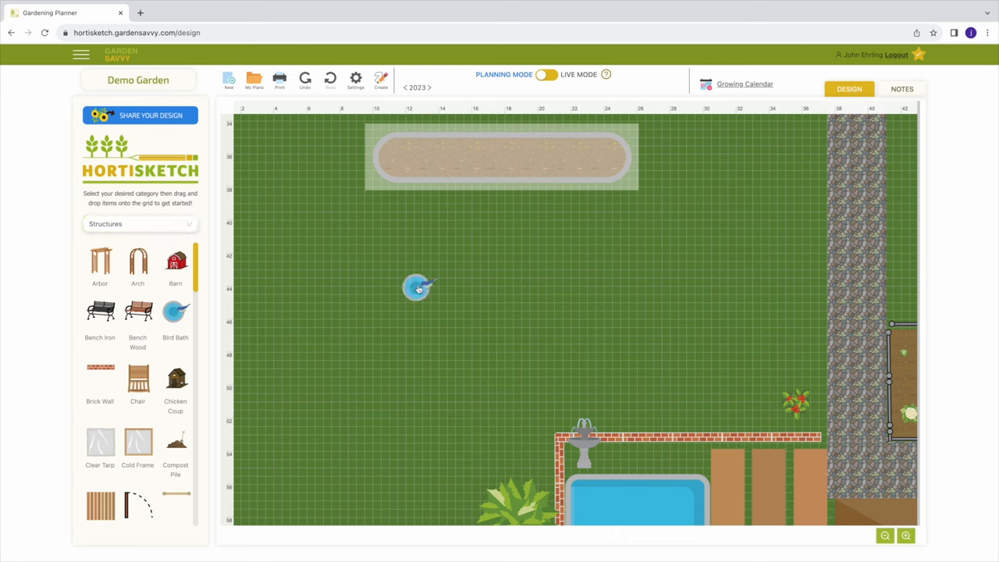
{"action": "left_click", "coordinate": [418, 287]}
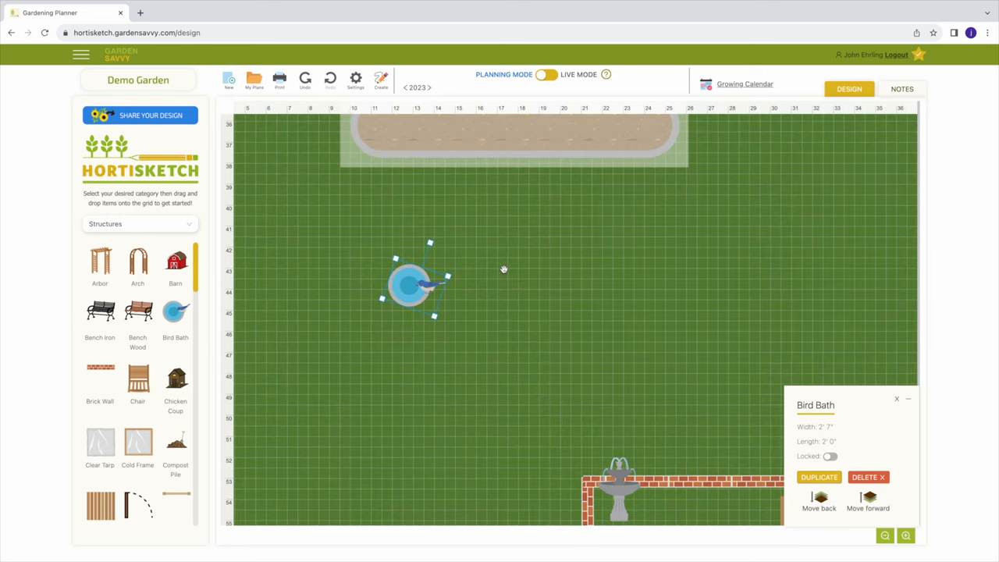
{"action": "left_click", "coordinate": [140, 224]}
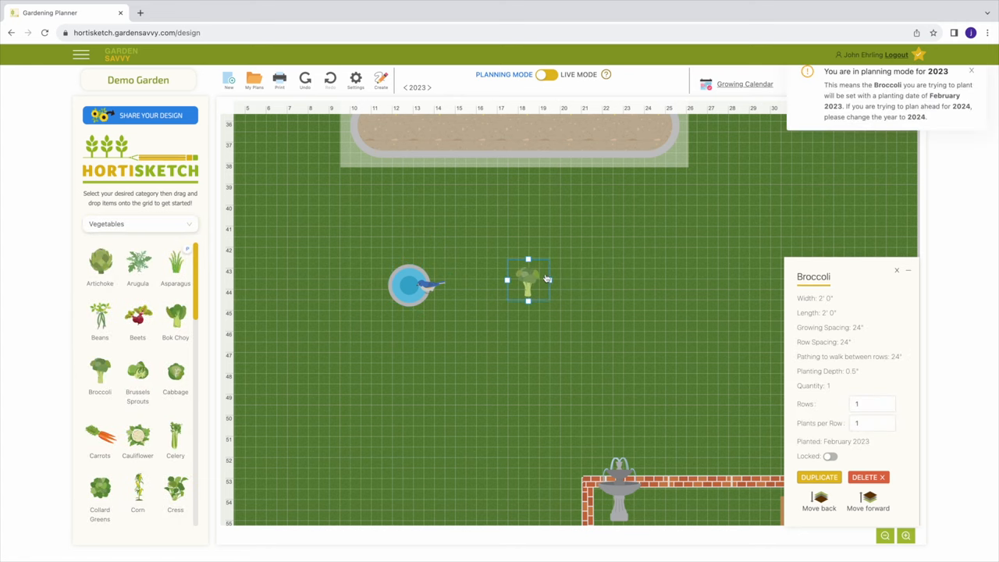
Stretch broccoli into a 3x3 block, duplicate it, and align the copy alongside.
{"action": "left_click_drag", "start_coordinate": [551, 280], "coordinate": [711, 279]}
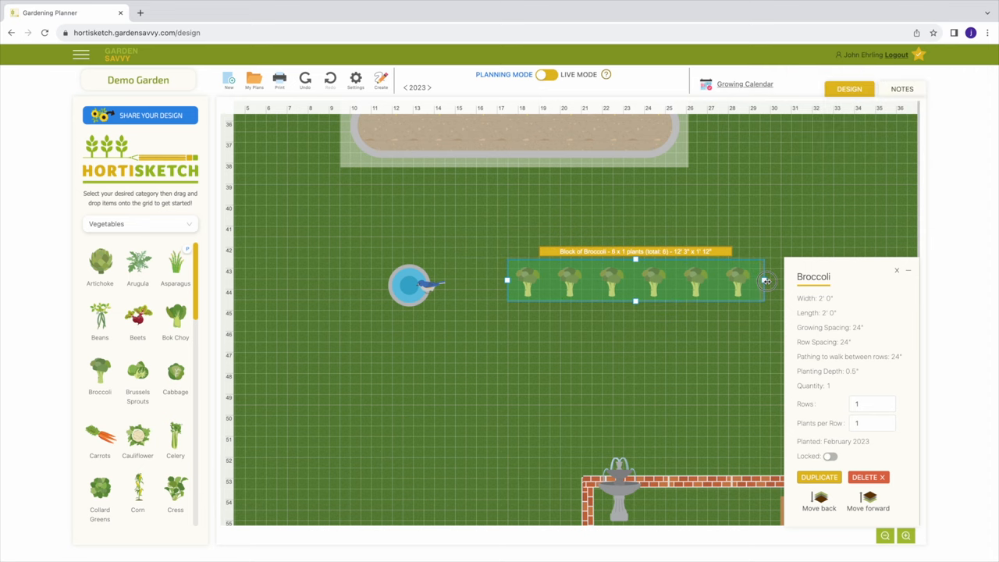
{"action": "left_click_drag", "start_coordinate": [765, 281], "coordinate": [761, 279]}
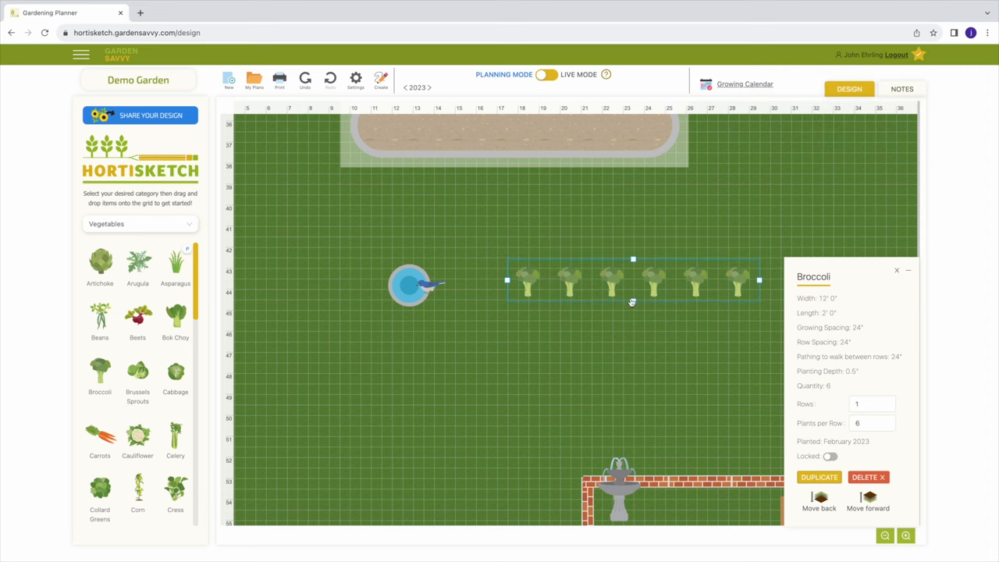
{"action": "left_click_drag", "start_coordinate": [633, 301], "coordinate": [633, 393]}
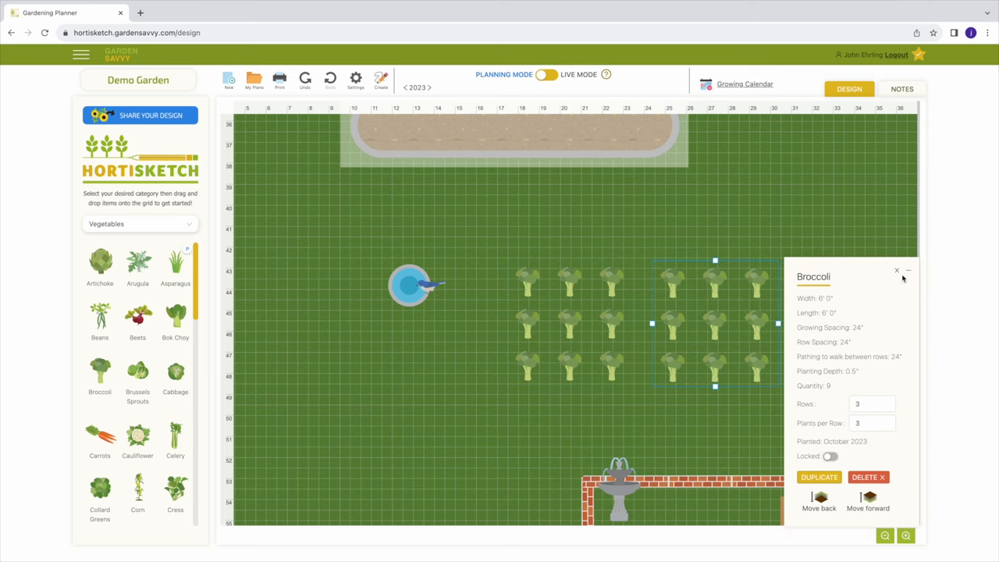
{"action": "left_click", "coordinate": [897, 271]}
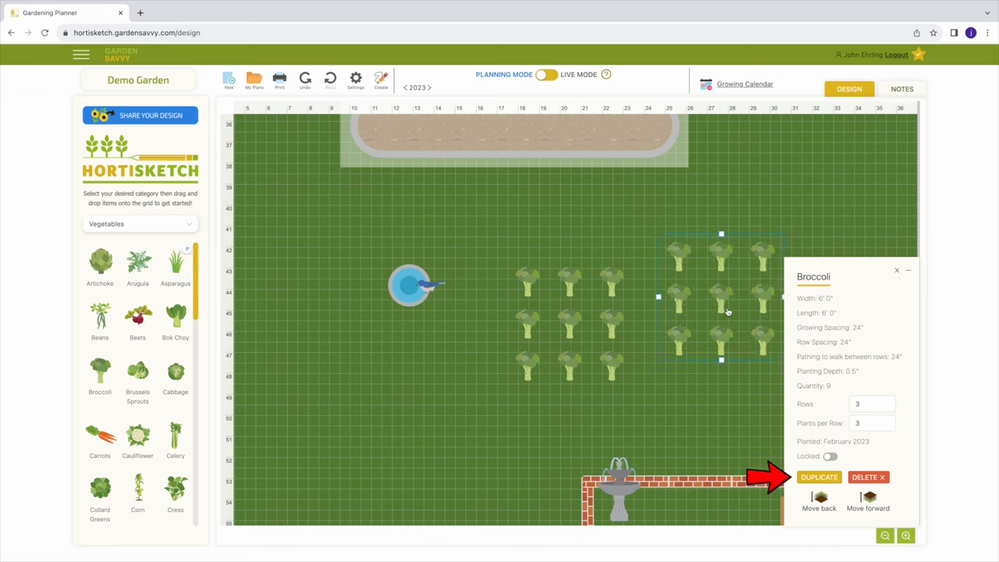
{"action": "left_click_drag", "start_coordinate": [722, 296], "coordinate": [714, 324]}
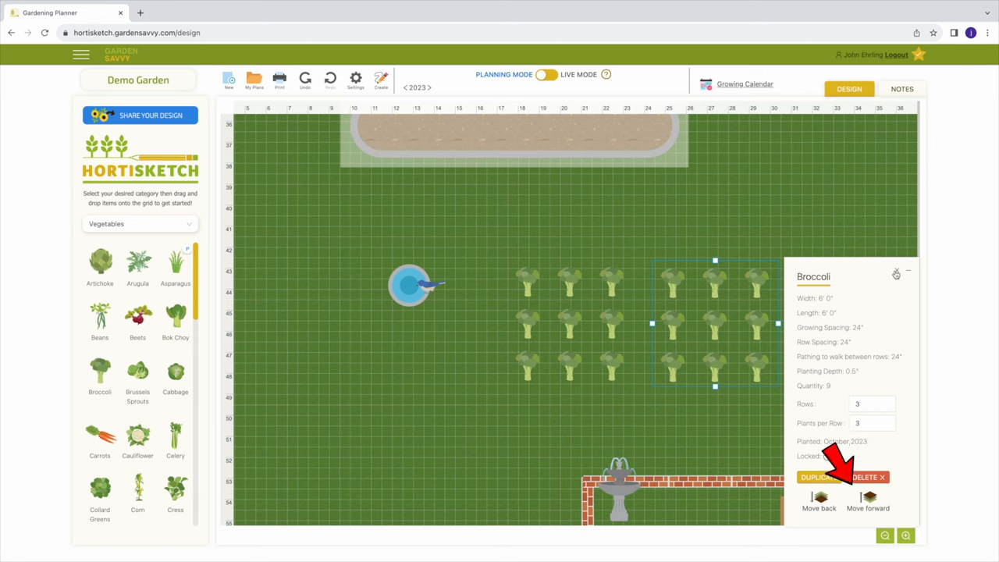
{"action": "left_click", "coordinate": [830, 456]}
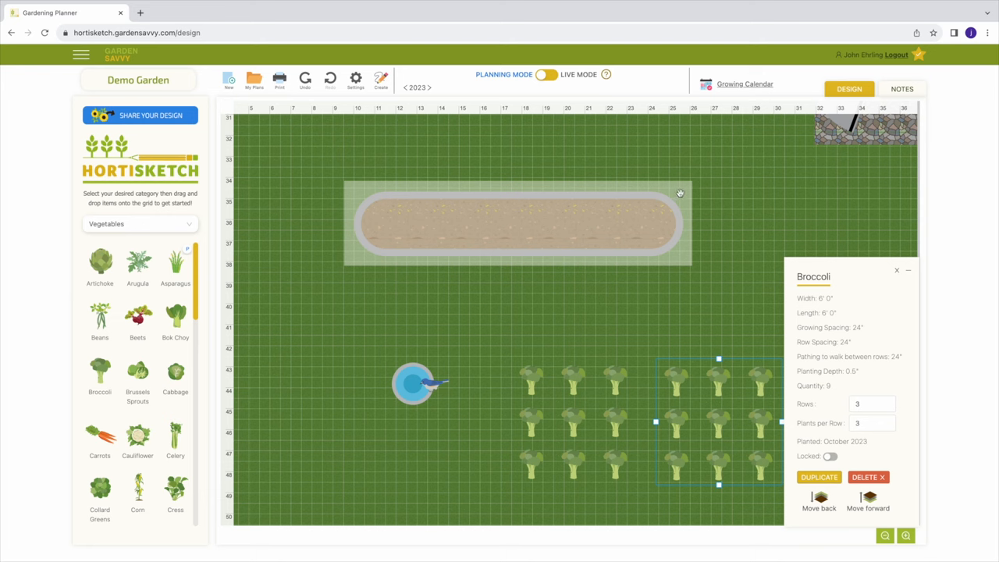
{"action": "left_click", "coordinate": [518, 224]}
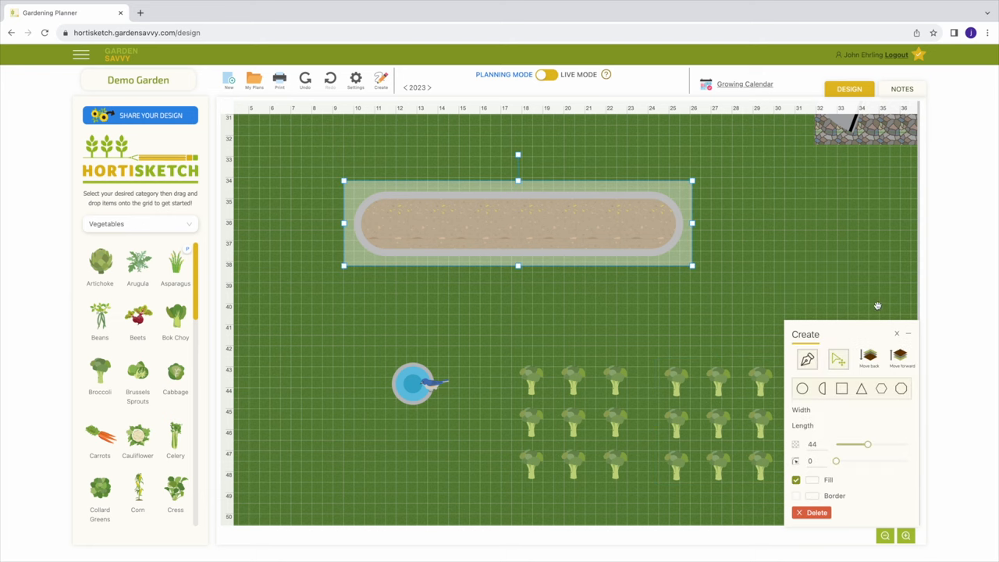
{"action": "left_click", "coordinate": [900, 356]}
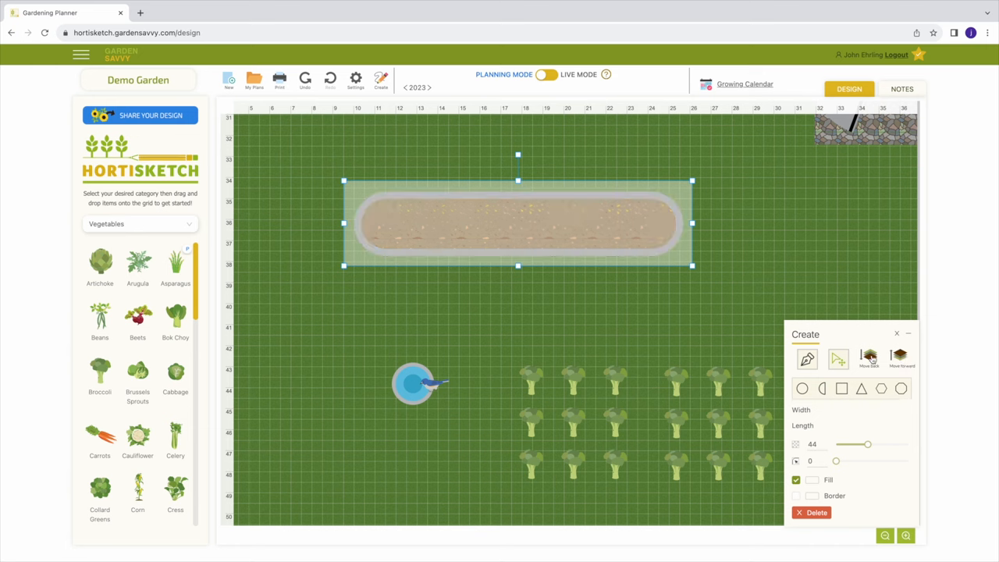
{"action": "left_click", "coordinate": [899, 357]}
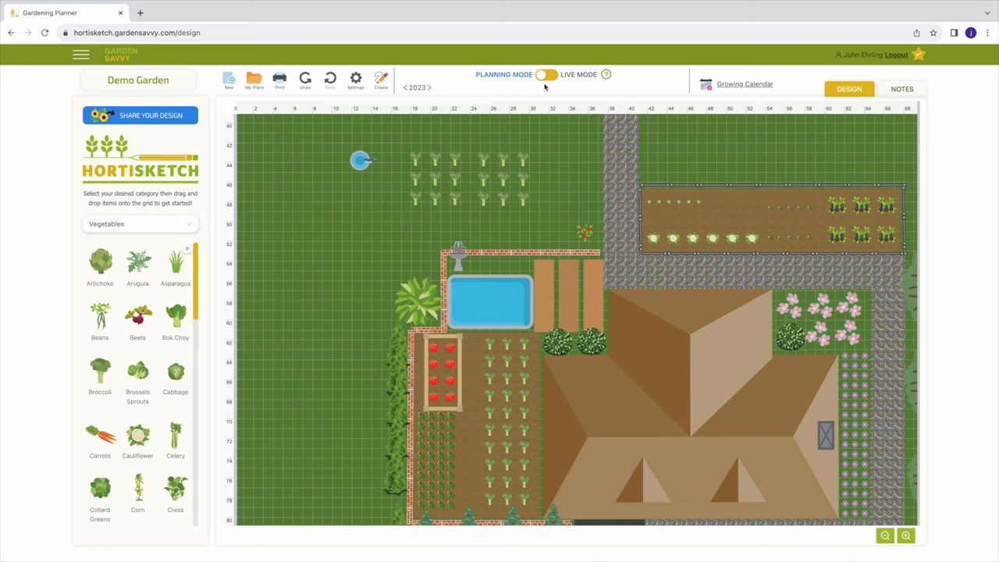
Enter Live Mode and preview the garden in April, November, August and March.
{"action": "left_click", "coordinate": [547, 74]}
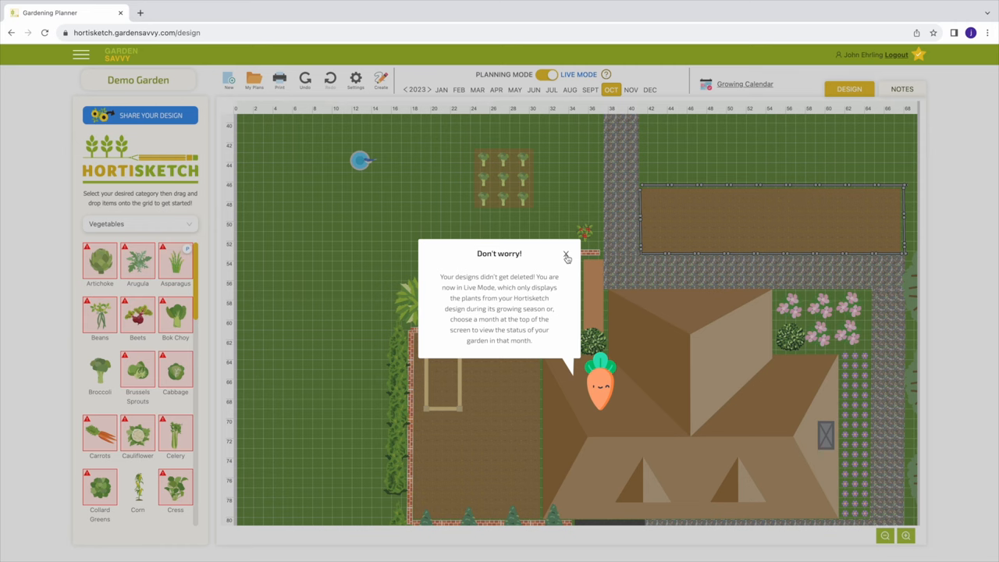
{"action": "left_click", "coordinate": [566, 256]}
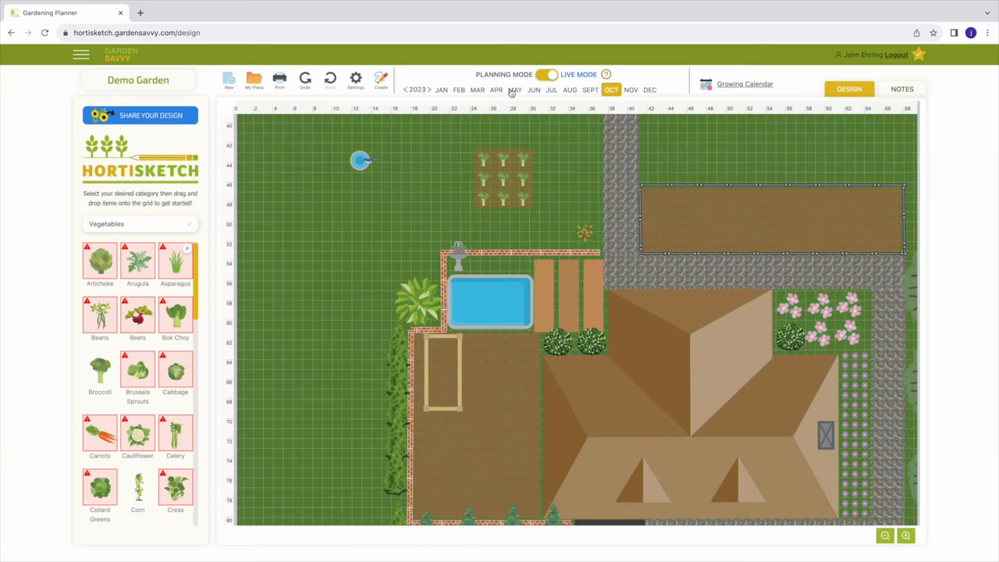
{"action": "left_click", "coordinate": [497, 89]}
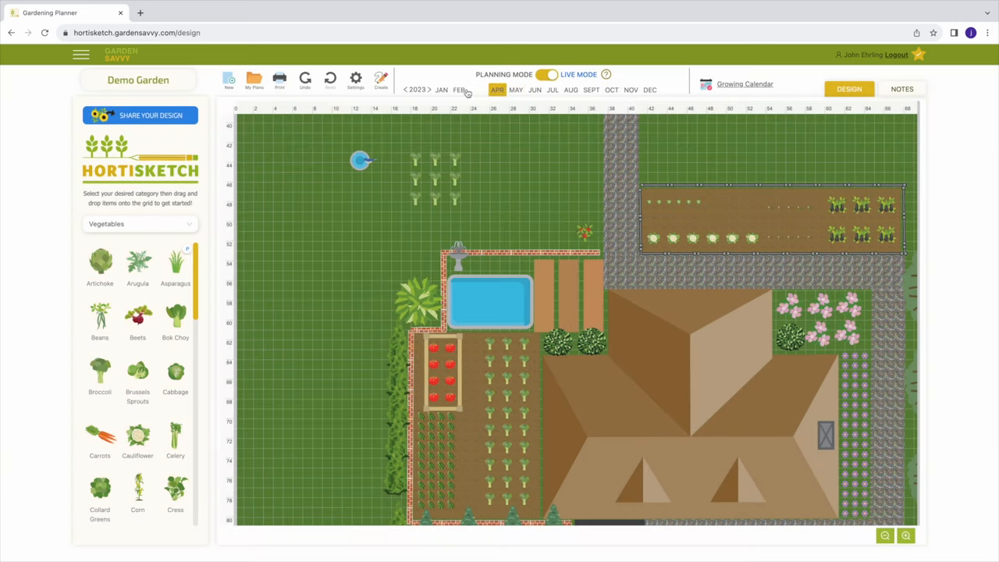
{"action": "left_click", "coordinate": [459, 89]}
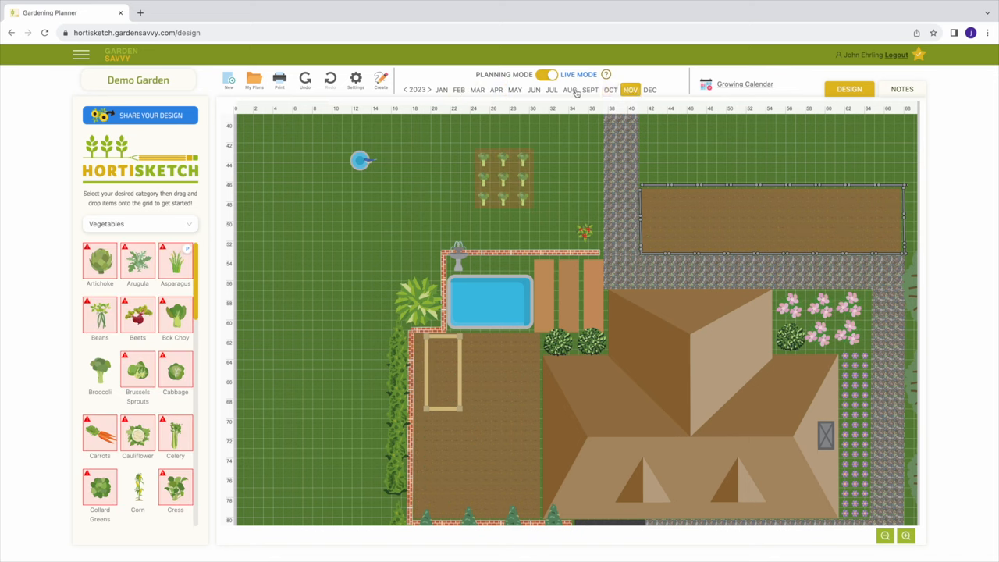
{"action": "left_click", "coordinate": [570, 89]}
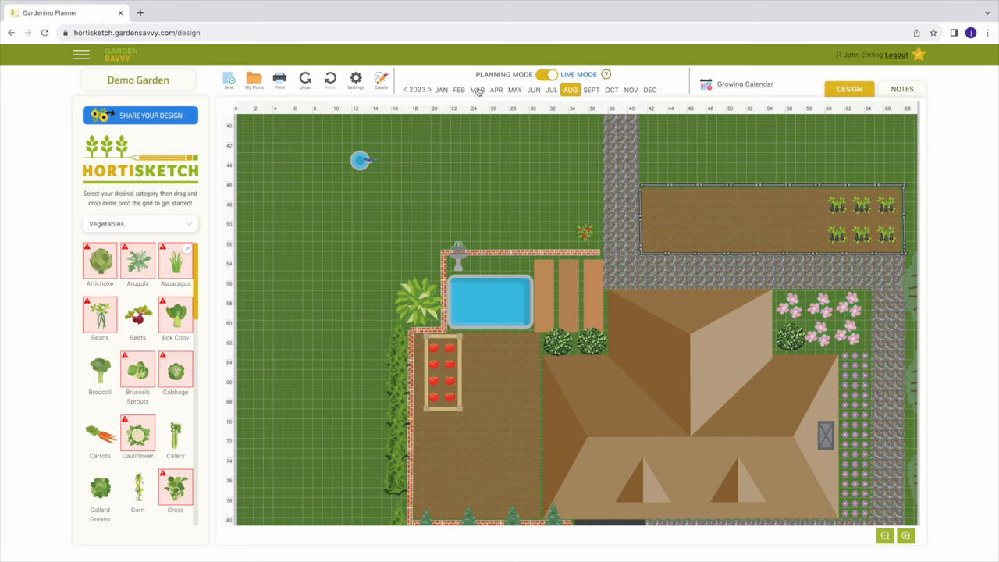
{"action": "left_click", "coordinate": [477, 89]}
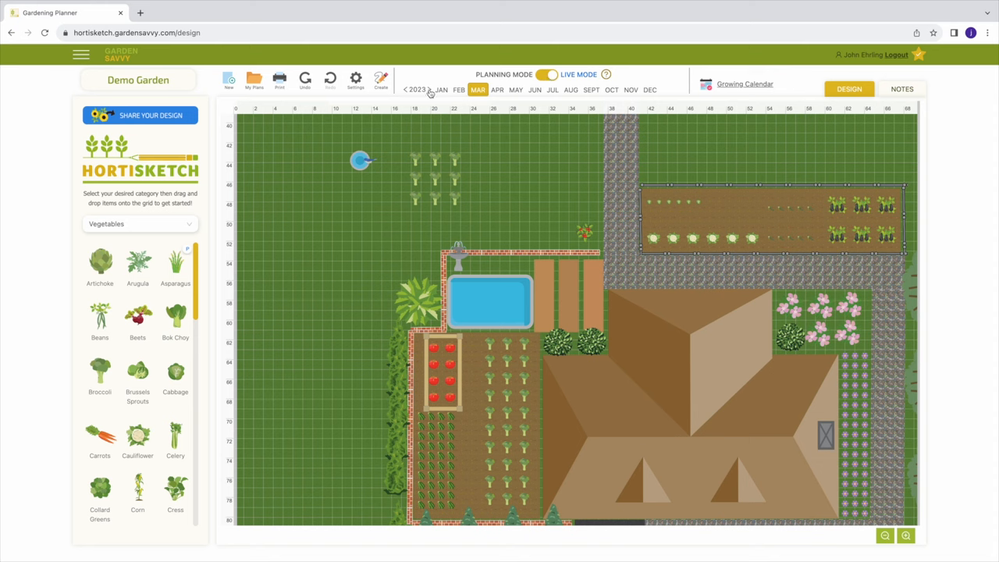
Switch back to Planning Mode so every plant shows again.
{"action": "left_click", "coordinate": [429, 89]}
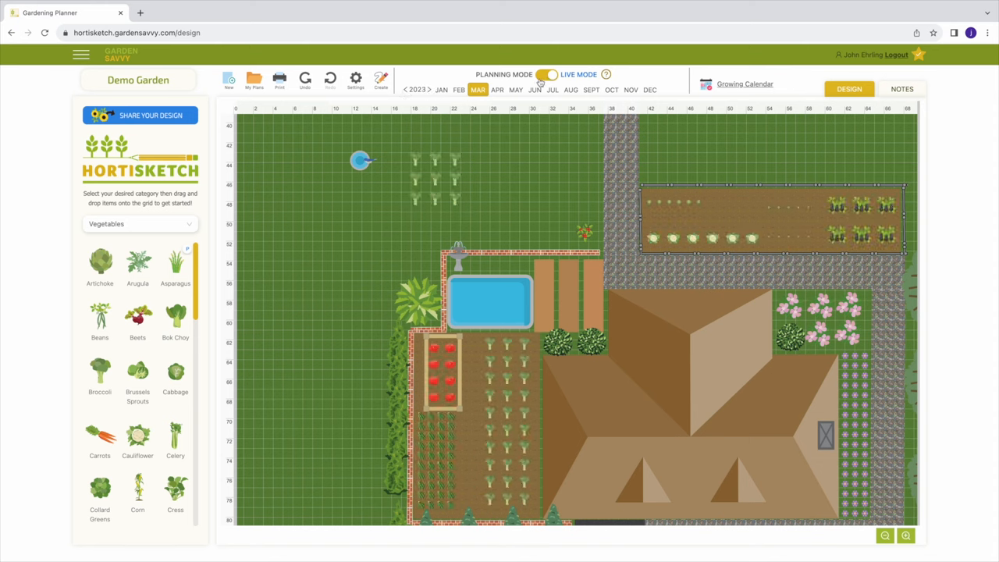
{"action": "left_click", "coordinate": [546, 75]}
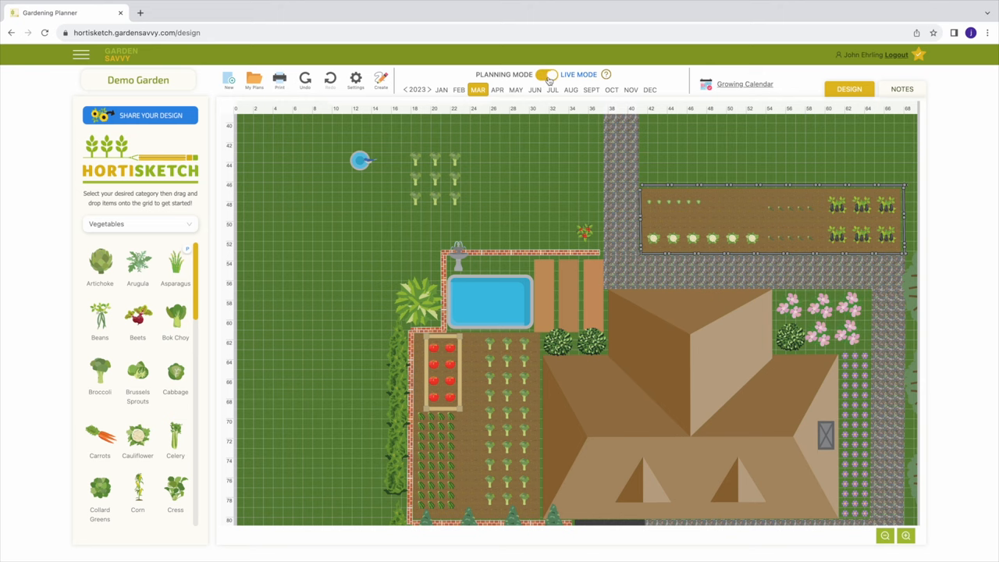
{"action": "left_click", "coordinate": [546, 74]}
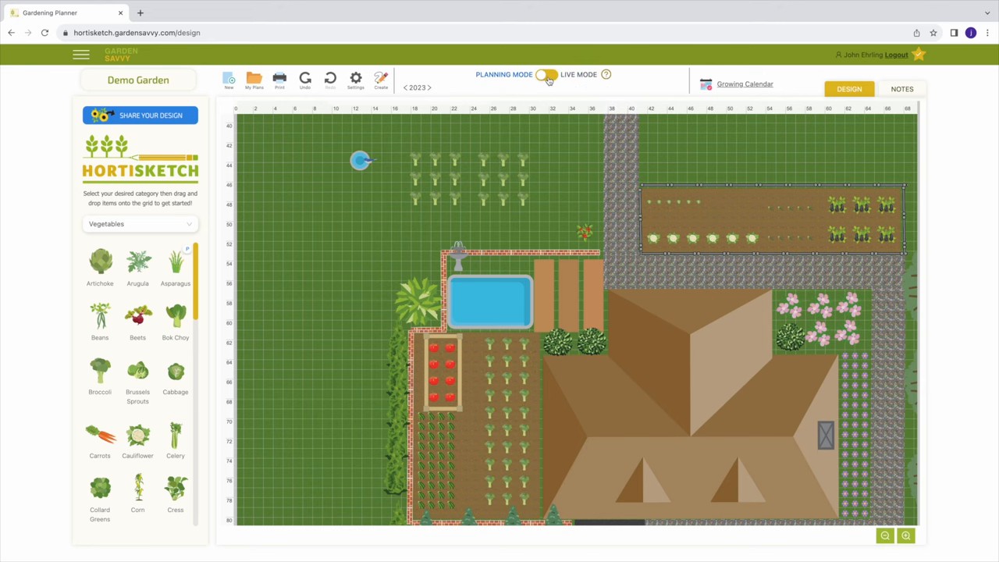
{"action": "left_click", "coordinate": [905, 534]}
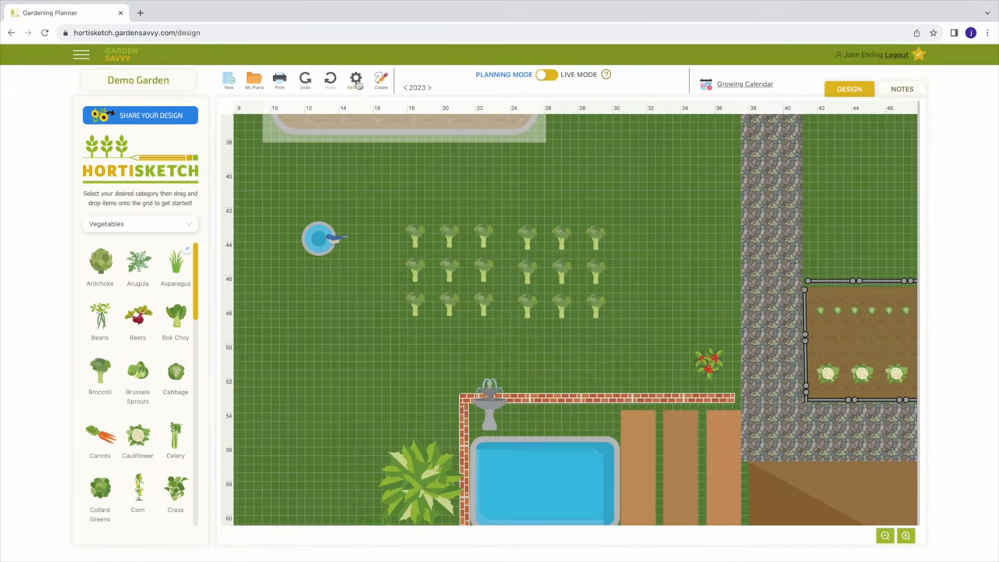
Select the second broccoli patch and try nudging it left, then back right.
{"action": "left_click", "coordinate": [356, 79]}
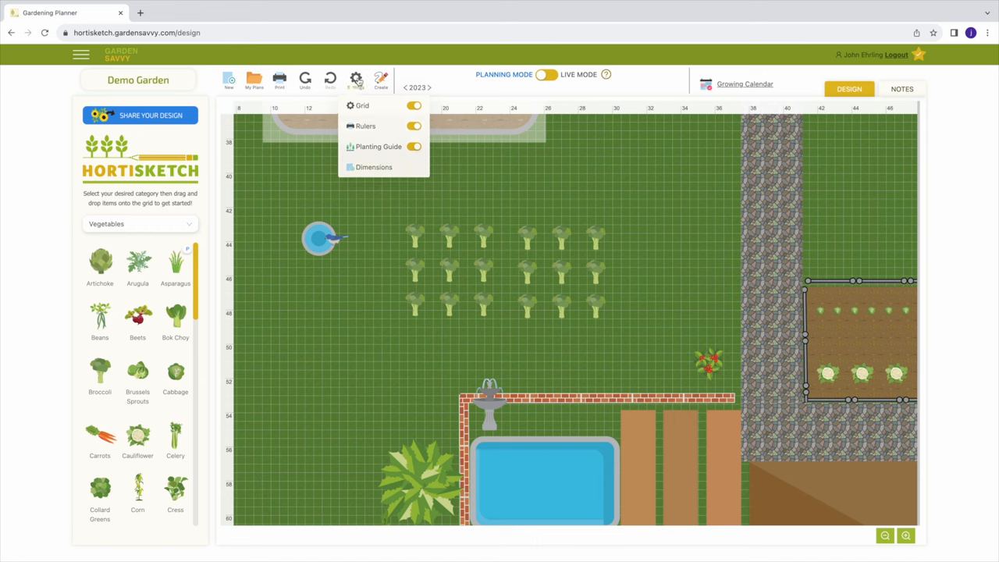
{"action": "left_click", "coordinate": [547, 269]}
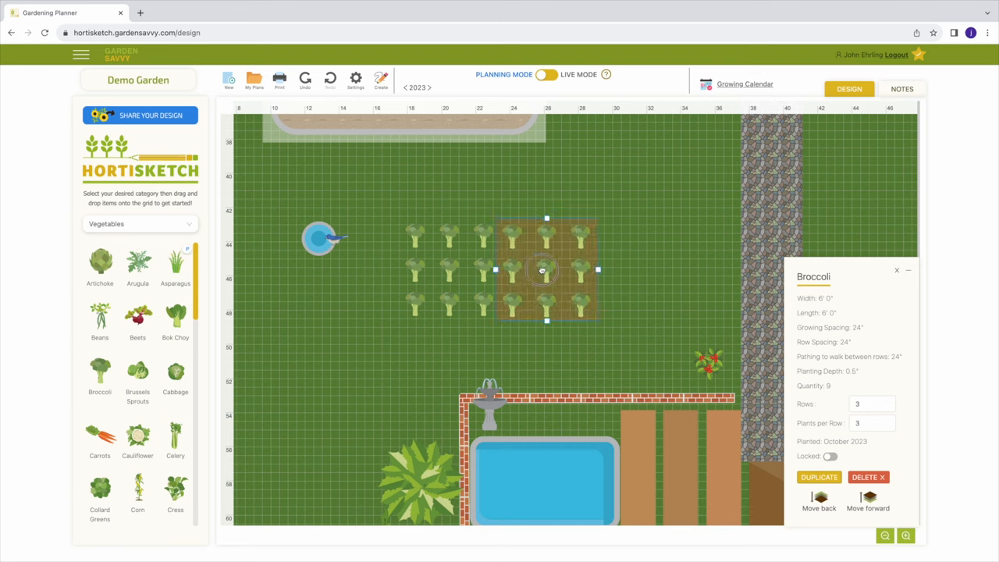
{"action": "left_click_drag", "start_coordinate": [546, 271], "coordinate": [518, 271]}
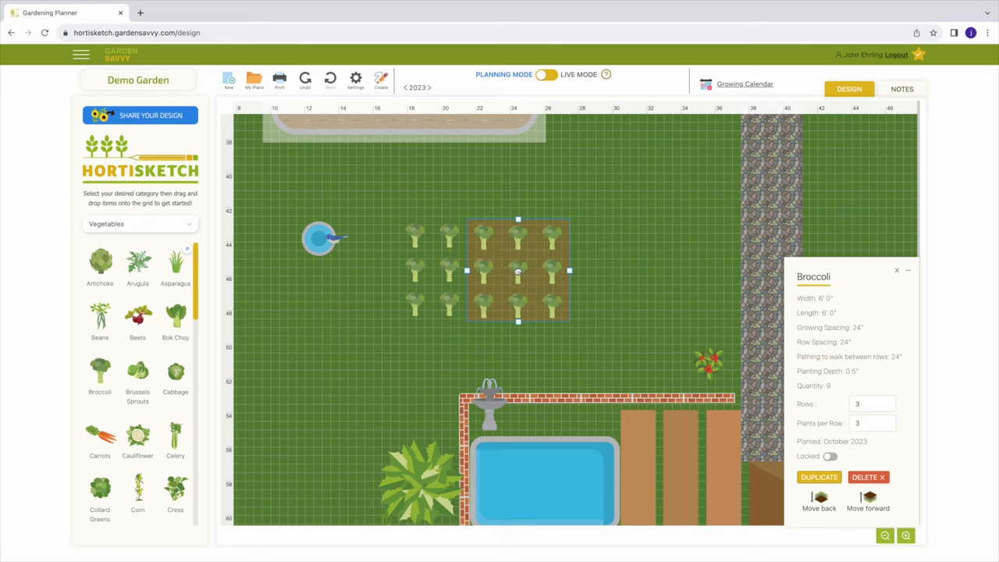
{"action": "left_click_drag", "start_coordinate": [517, 271], "coordinate": [560, 271]}
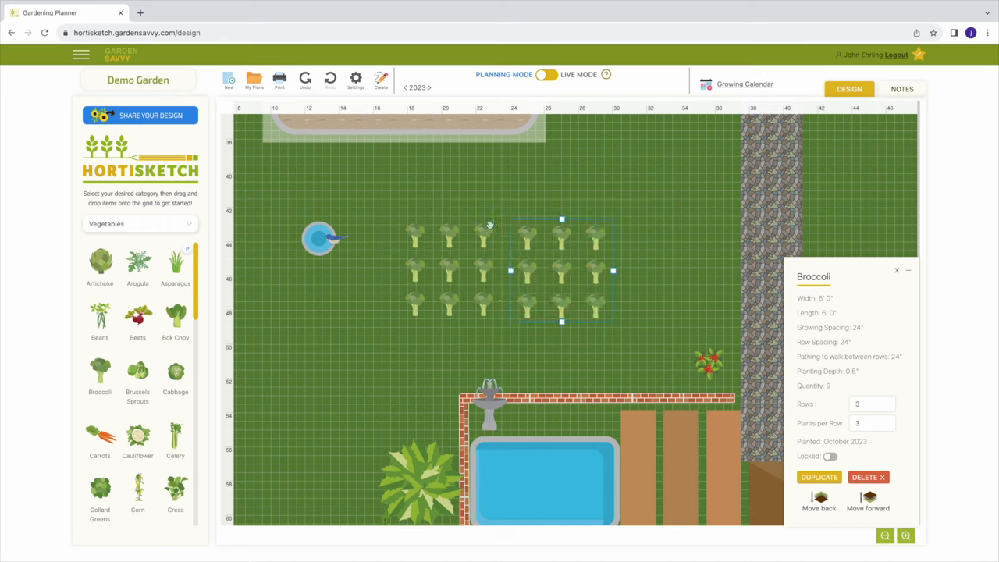
Turn off the Planting Guide in Settings and confirm with Yes.
{"action": "left_click", "coordinate": [355, 78]}
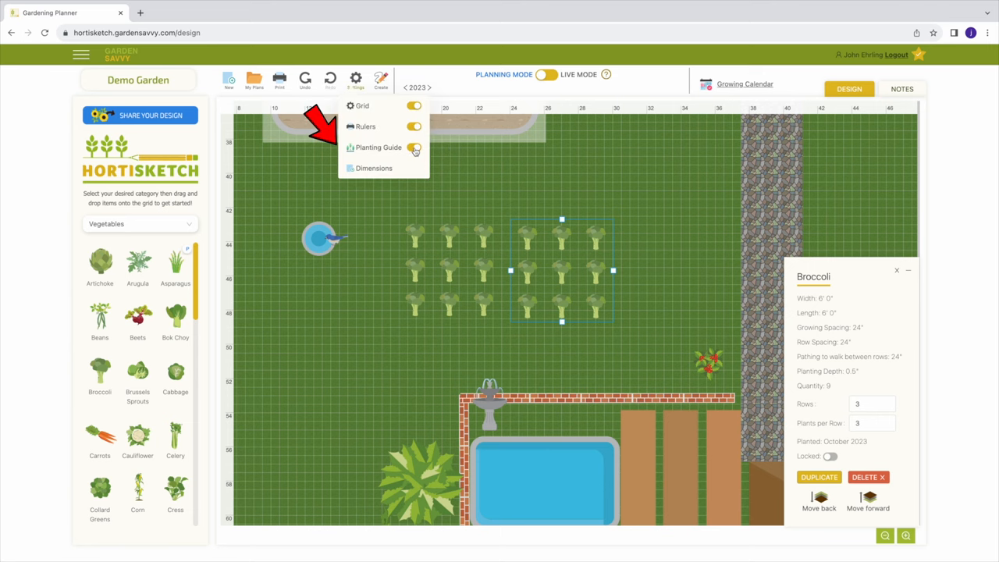
{"action": "left_click", "coordinate": [415, 148]}
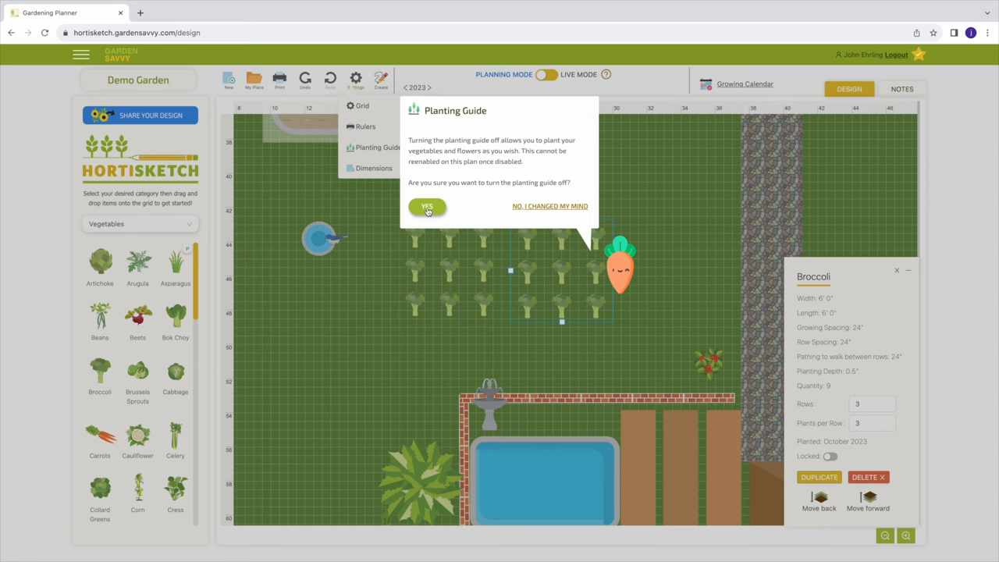
{"action": "left_click", "coordinate": [427, 209]}
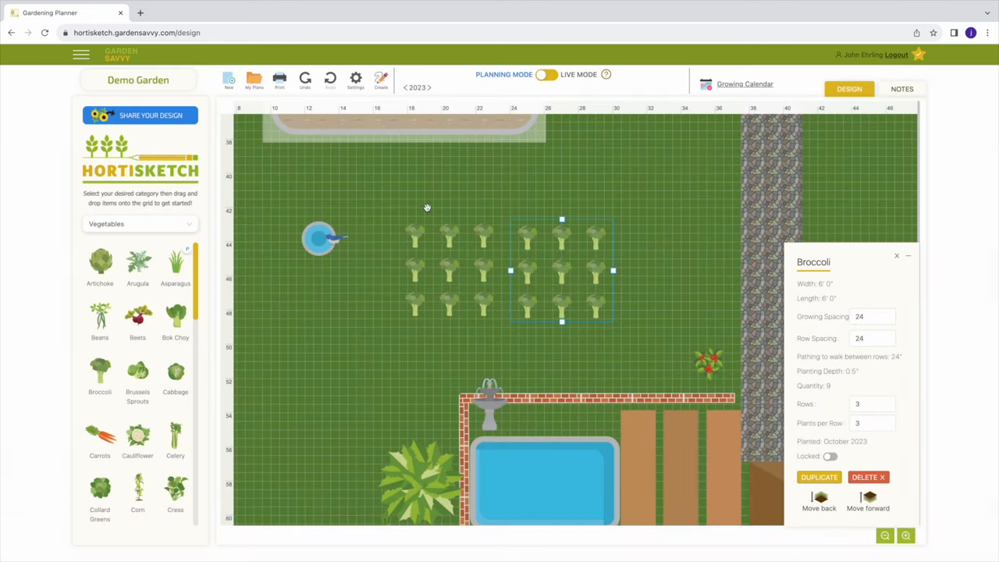
{"action": "mouse_move", "coordinate": [629, 256]}
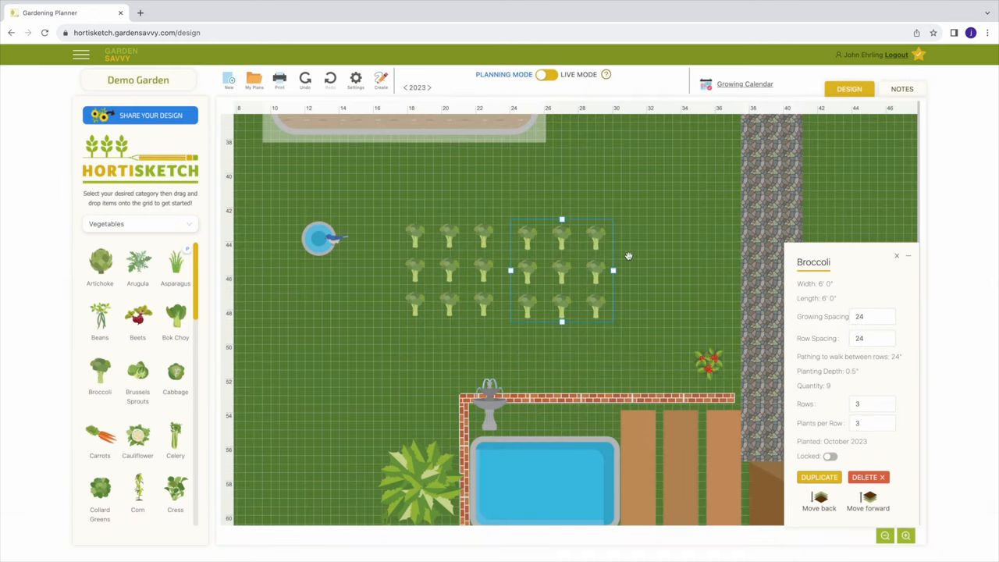
{"action": "mouse_move", "coordinate": [562, 273]}
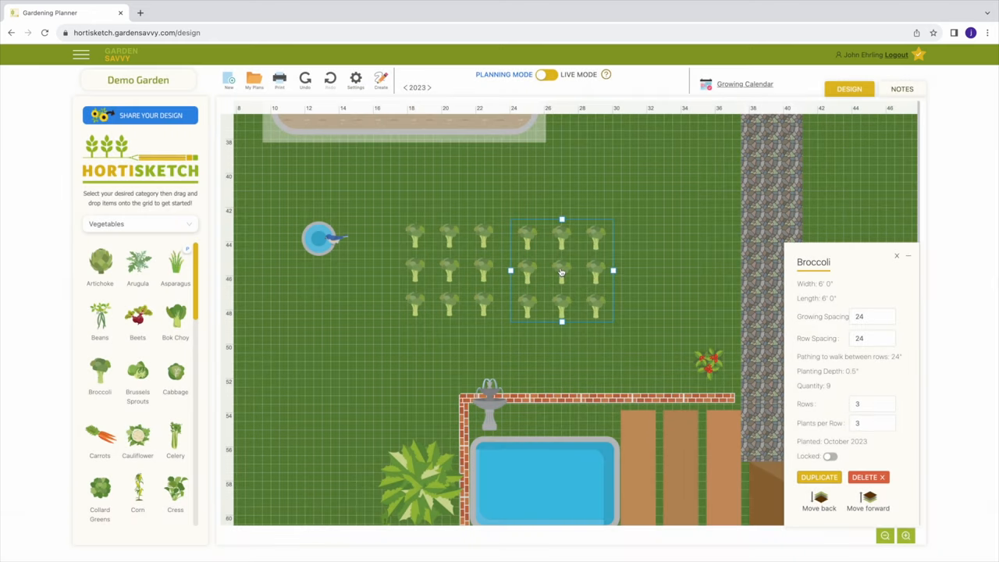
Drag the broccoli patch left so it overlaps the first broccoli block.
{"action": "left_click_drag", "start_coordinate": [562, 271], "coordinate": [554, 271]}
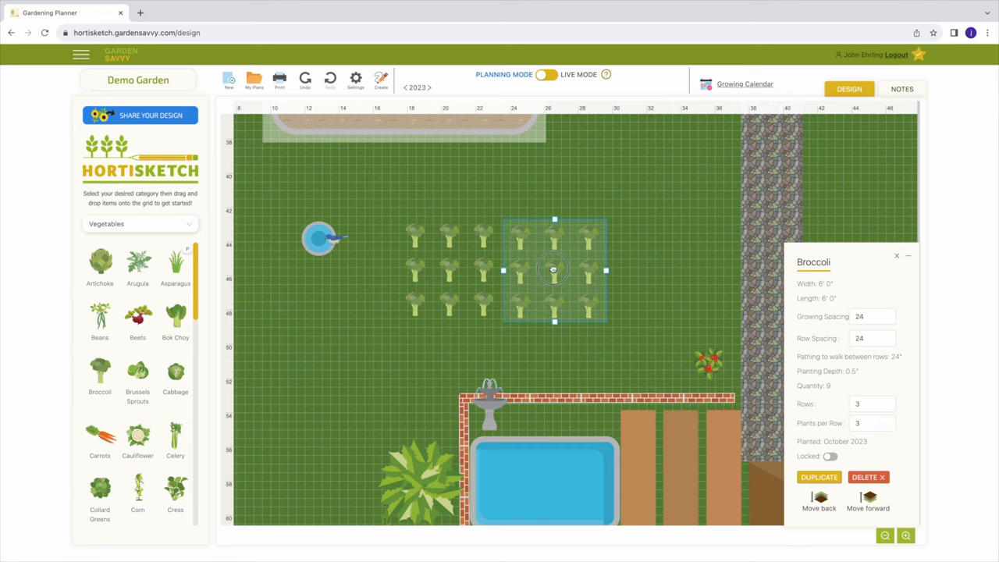
{"action": "left_click_drag", "start_coordinate": [554, 270], "coordinate": [493, 269]}
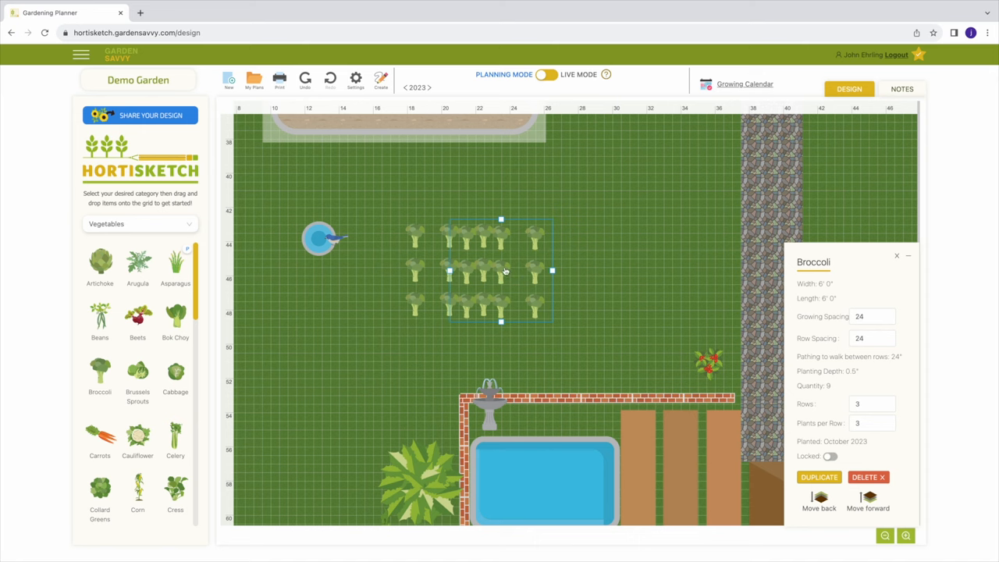
{"action": "left_click_drag", "start_coordinate": [501, 269], "coordinate": [556, 268]}
{"action": "type", "text": "12"}
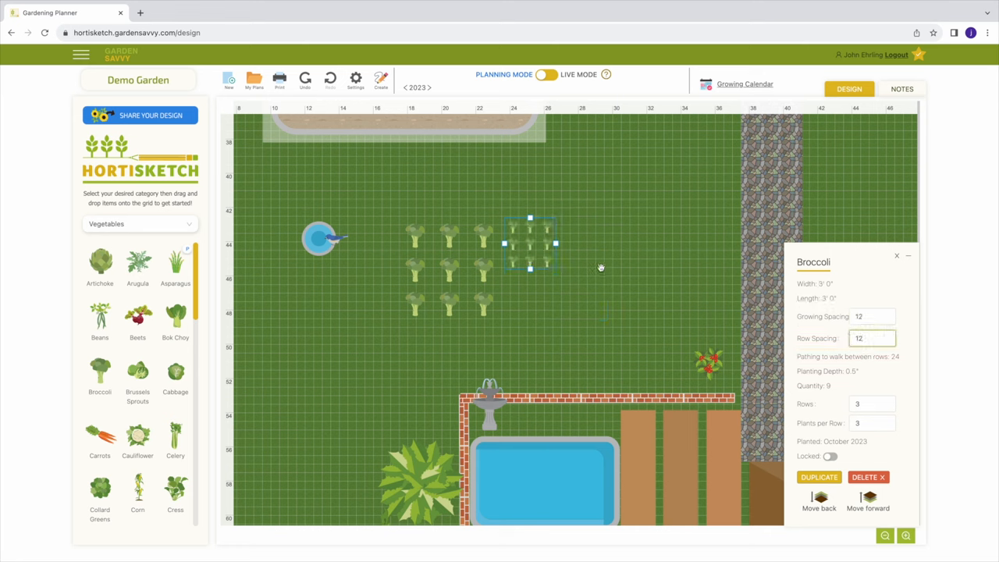
Pan the view toward the open lawn beside the cauliflower bed and stone path.
{"action": "left_click_drag", "start_coordinate": [530, 244], "coordinate": [543, 273]}
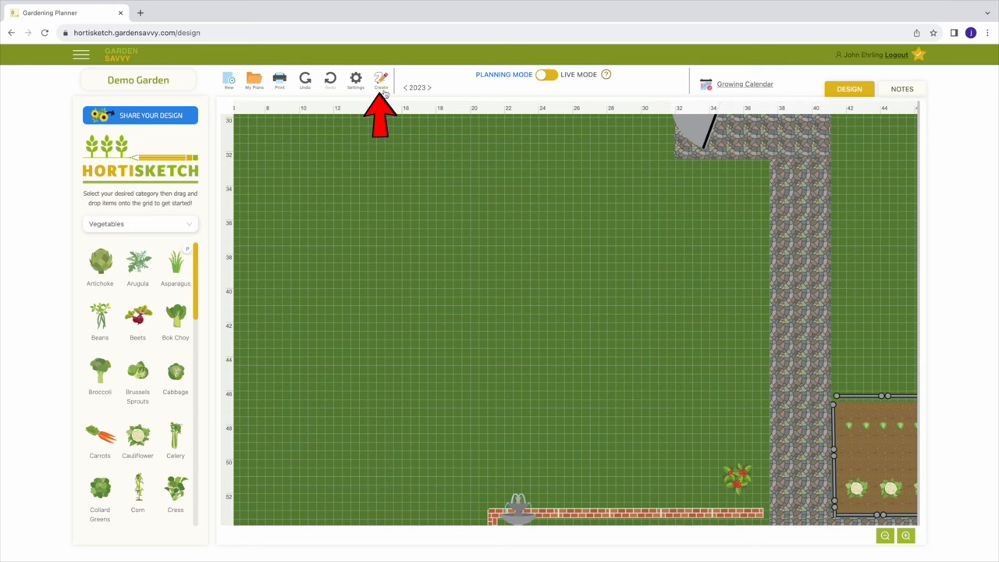
Draw a white custom polygon with Create, then reposition and resize it on the lawn.
{"action": "left_click", "coordinate": [382, 78]}
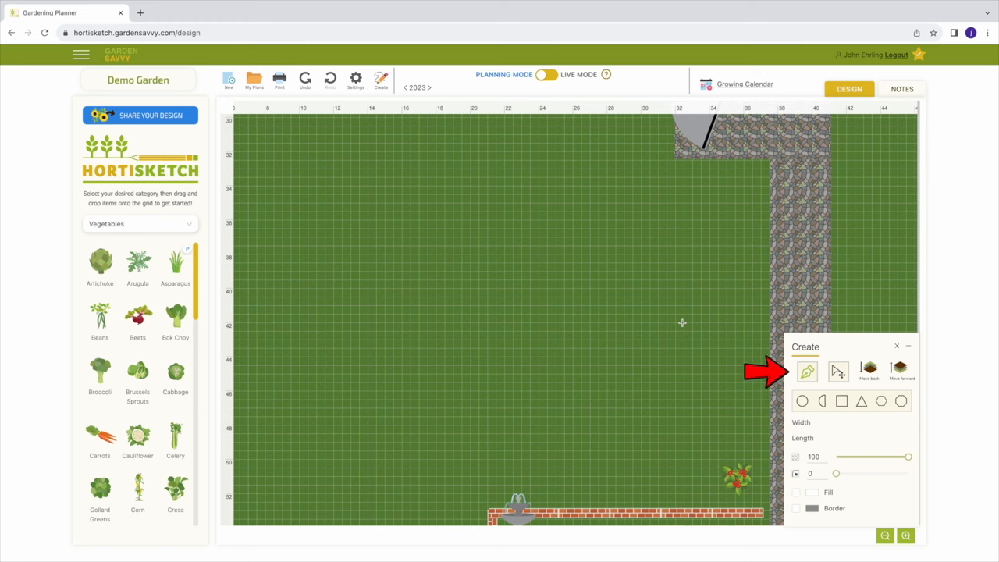
{"action": "mouse_move", "coordinate": [590, 299]}
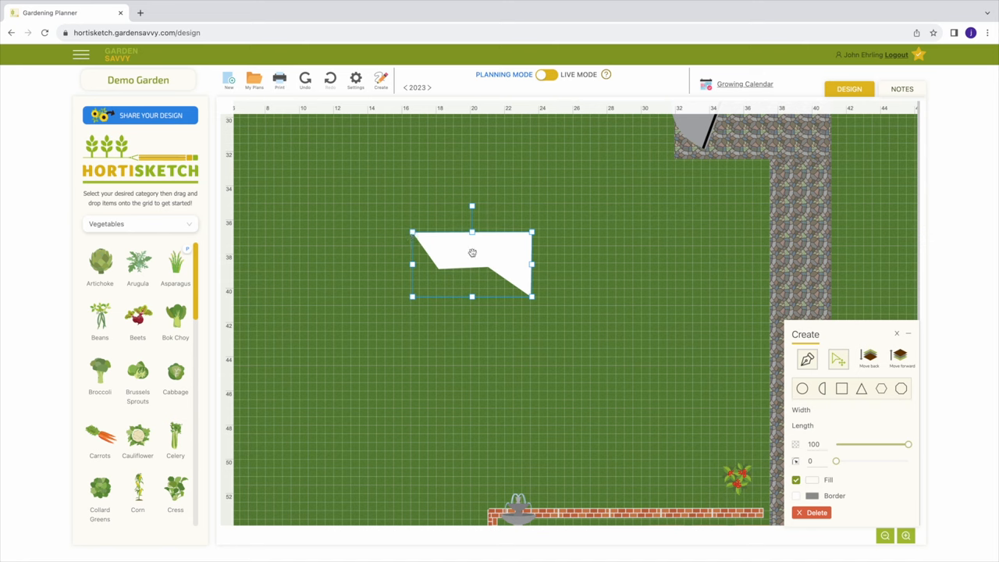
{"action": "left_click_drag", "start_coordinate": [473, 252], "coordinate": [508, 245]}
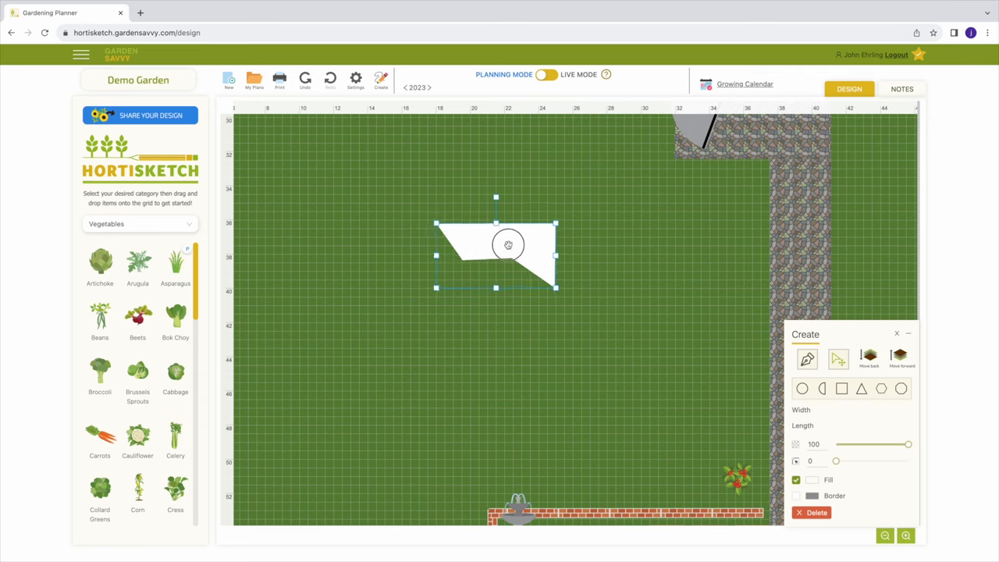
{"action": "left_click_drag", "start_coordinate": [508, 246], "coordinate": [484, 238]}
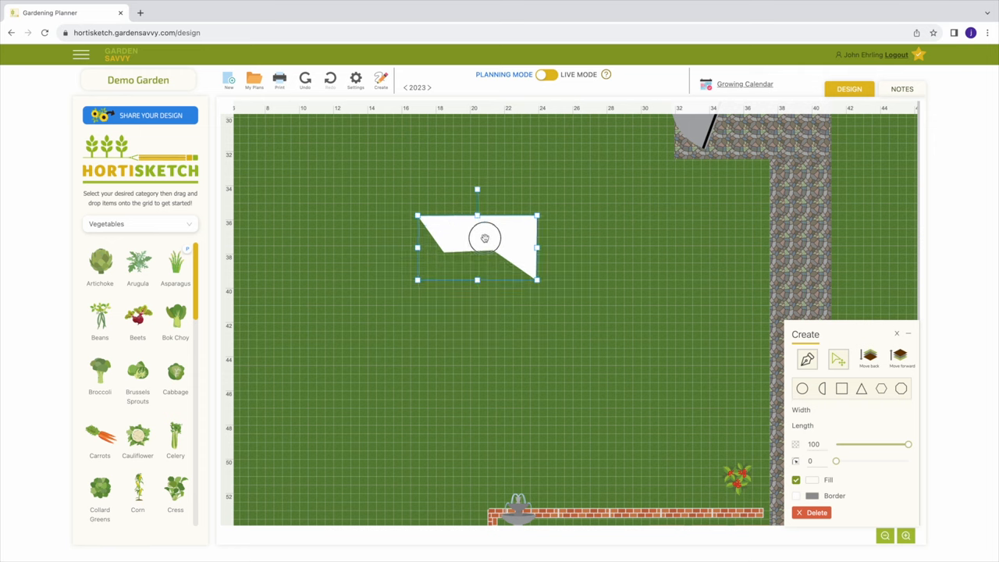
{"action": "left_click_drag", "start_coordinate": [485, 238], "coordinate": [466, 248]}
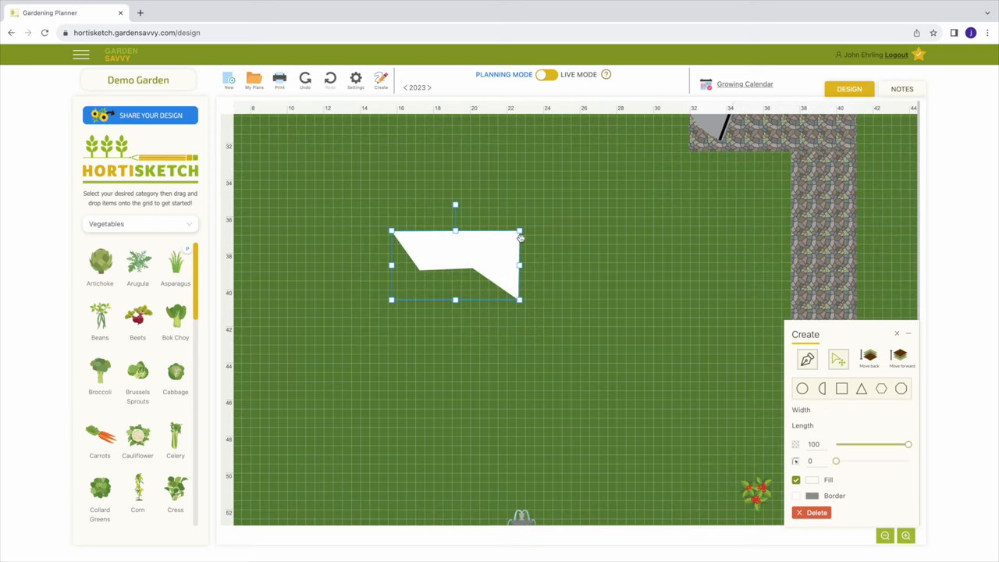
{"action": "left_click_drag", "start_coordinate": [519, 238], "coordinate": [535, 244]}
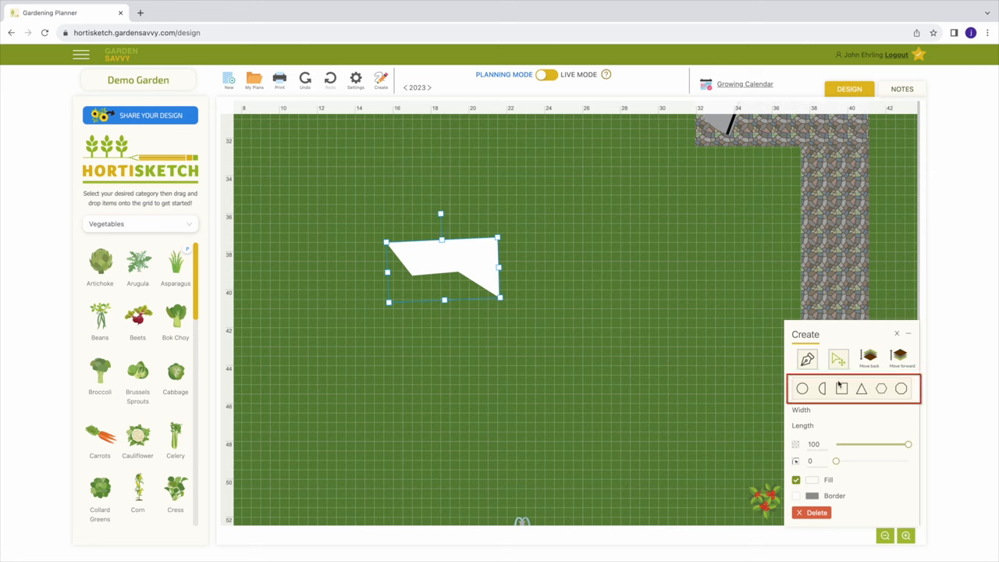
Draw a rectangle right of the white shape, round its corners, then delete the shapes.
{"action": "left_click", "coordinate": [574, 243]}
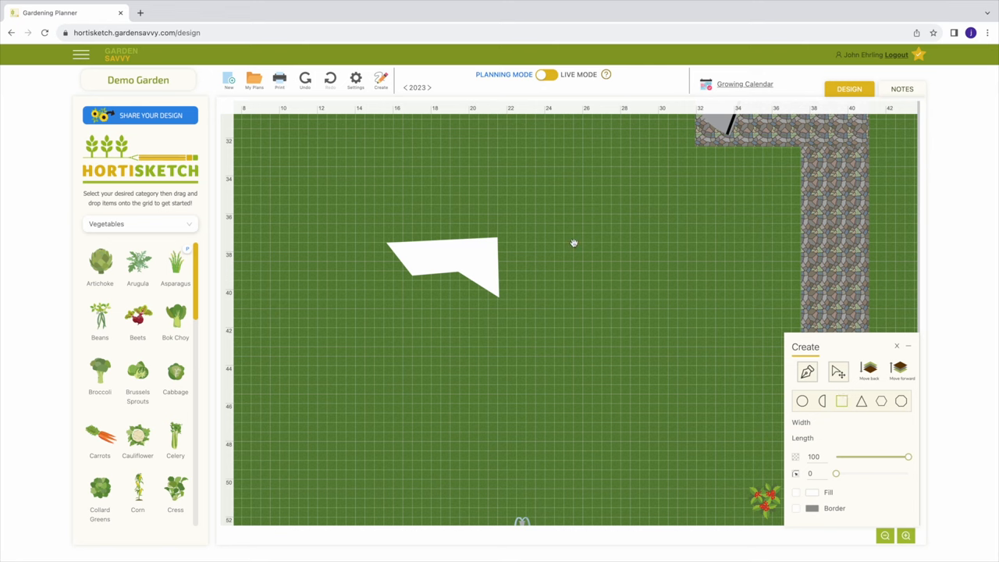
{"action": "left_click_drag", "start_coordinate": [559, 239], "coordinate": [683, 281]}
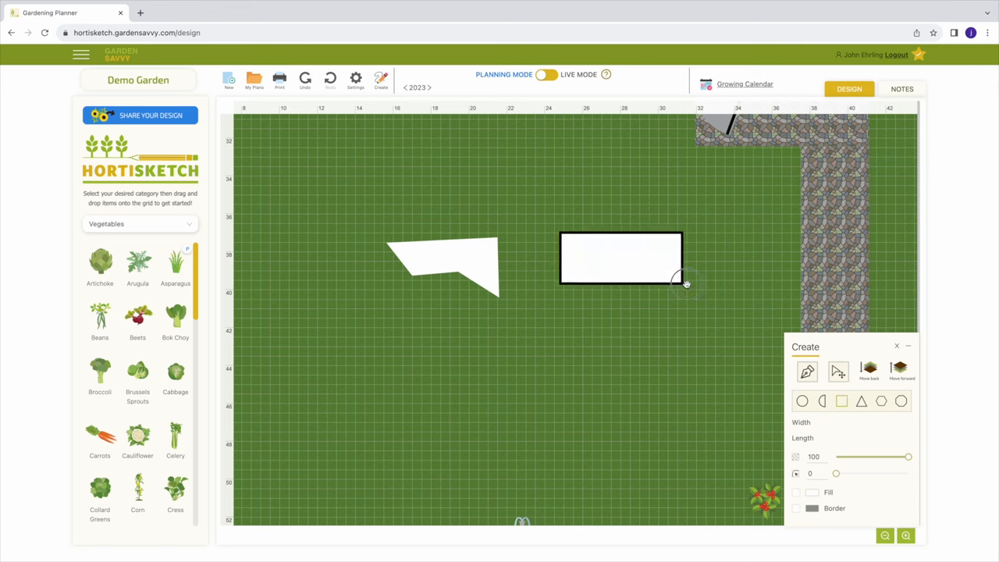
{"action": "left_click", "coordinate": [620, 258]}
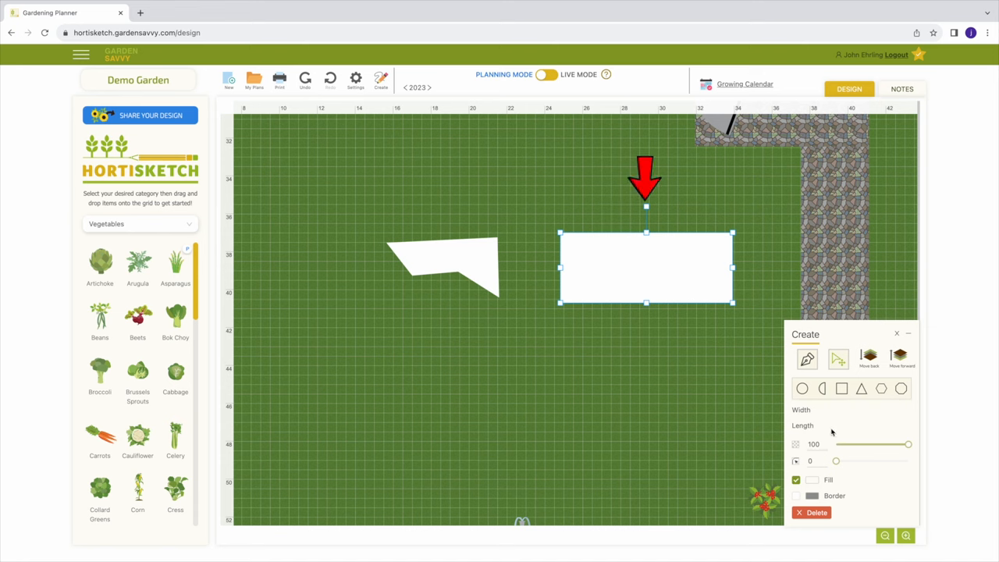
{"action": "left_click_drag", "start_coordinate": [836, 461], "coordinate": [851, 460]}
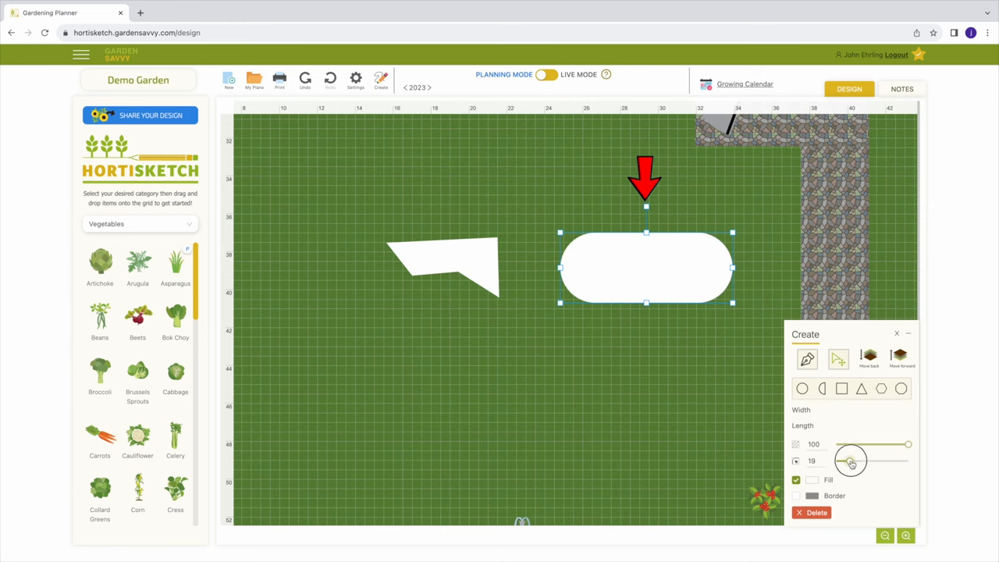
{"action": "left_click_drag", "start_coordinate": [851, 460], "coordinate": [843, 460]}
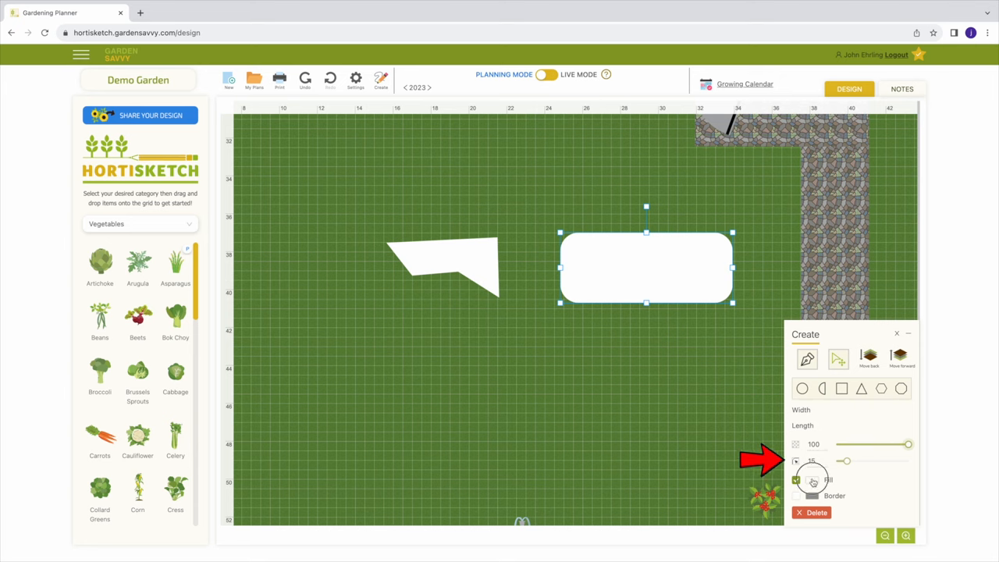
{"action": "left_click", "coordinate": [813, 479]}
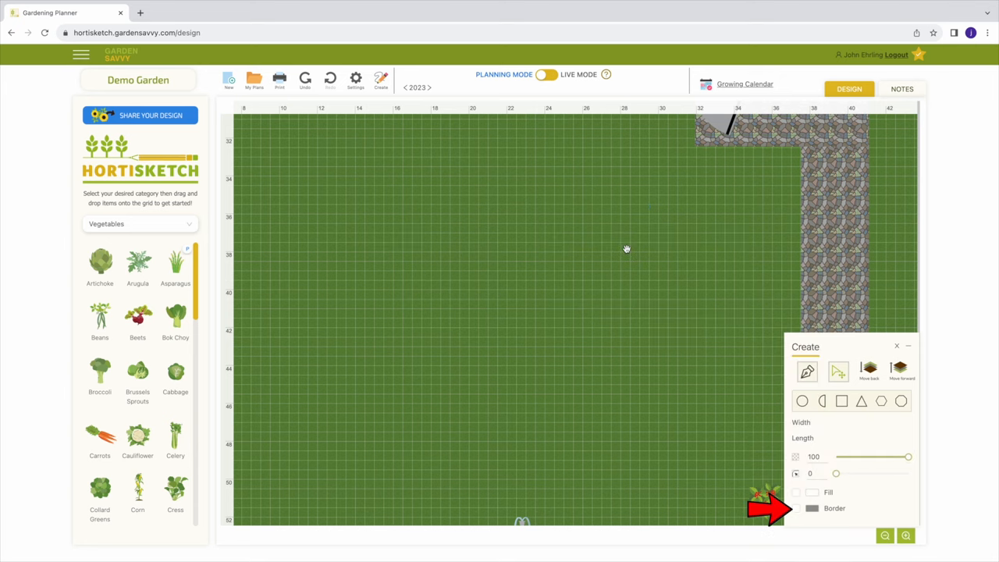
{"action": "mouse_move", "coordinate": [372, 241]}
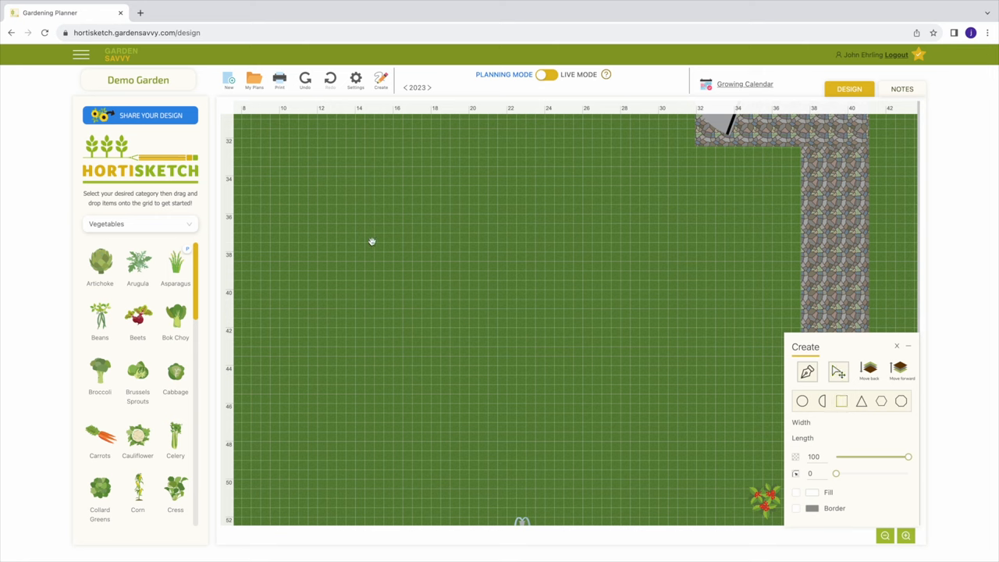
Draw a rectangle across rows 36–40 and fill it with the soil pattern.
{"action": "left_click_drag", "start_coordinate": [372, 240], "coordinate": [581, 305]}
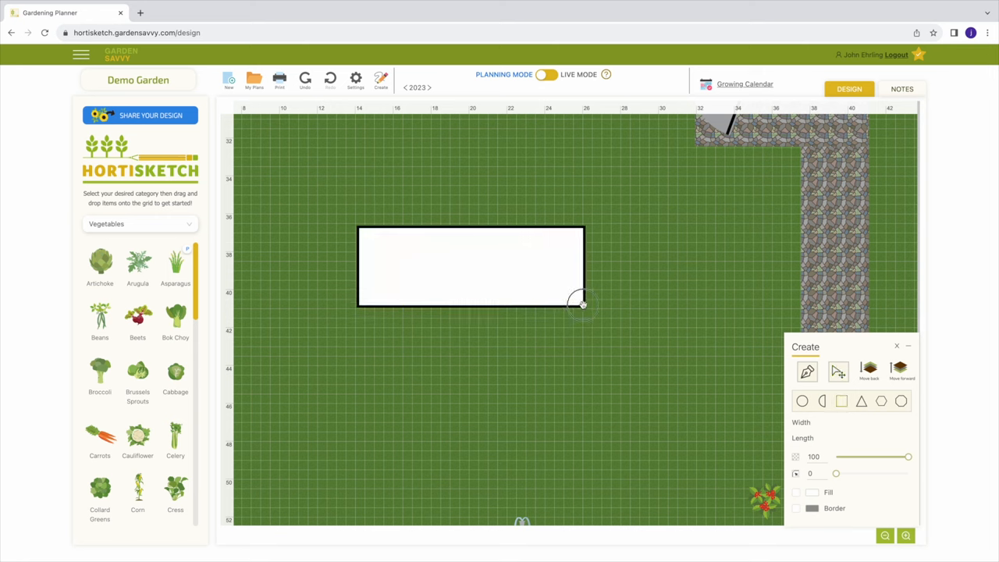
{"action": "left_click", "coordinate": [470, 266]}
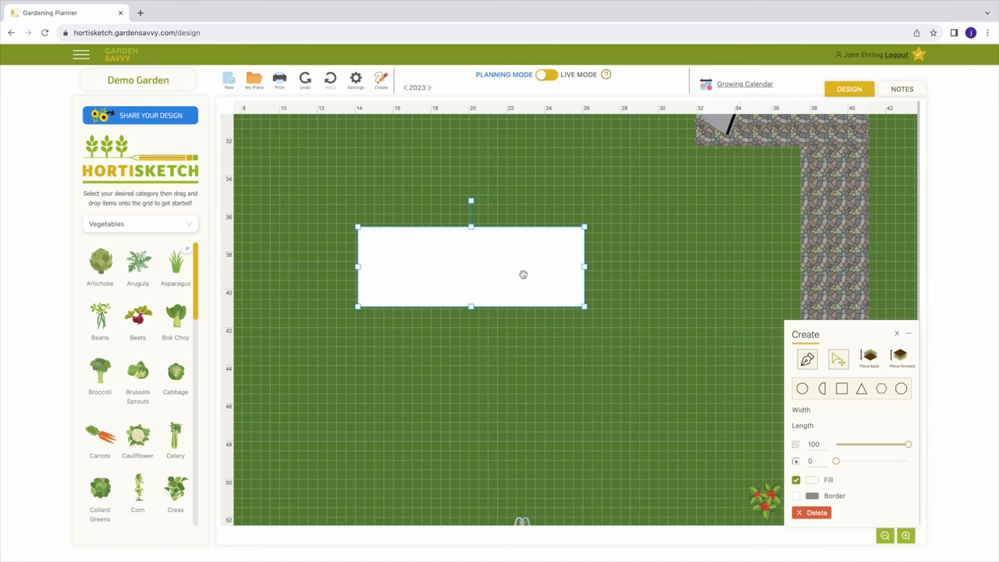
{"action": "mouse_move", "coordinate": [539, 278]}
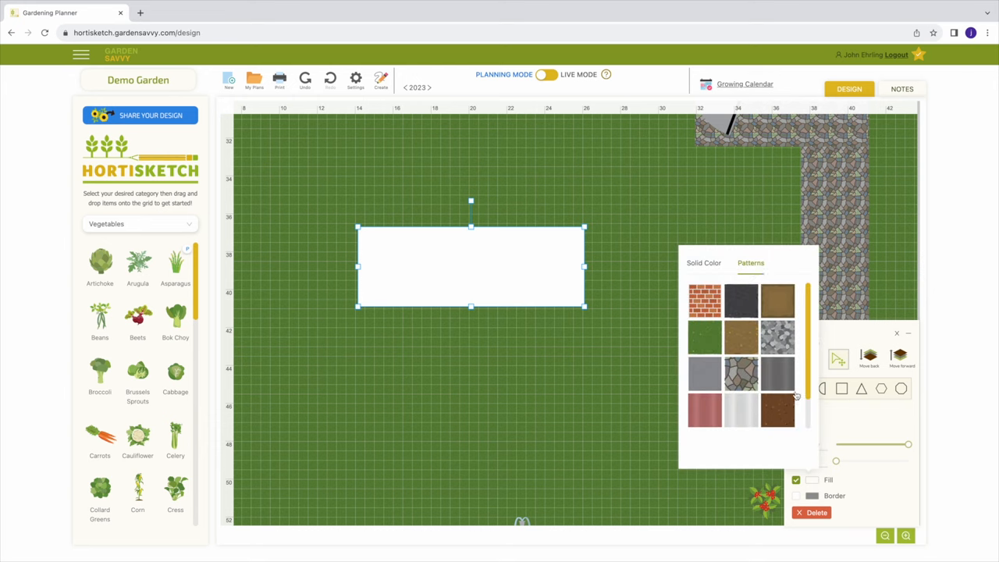
{"action": "left_click", "coordinate": [740, 336]}
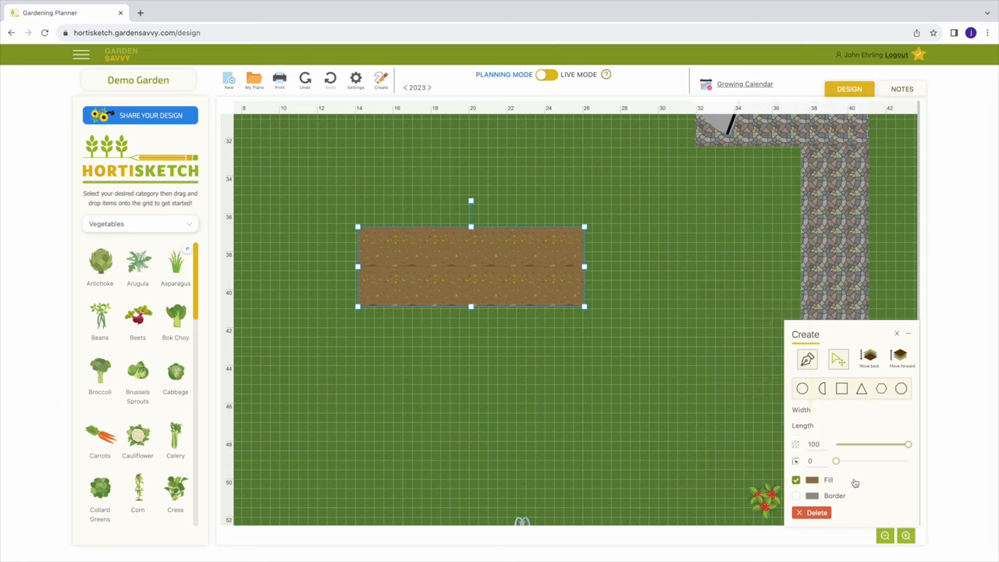
{"action": "mouse_move", "coordinate": [840, 461]}
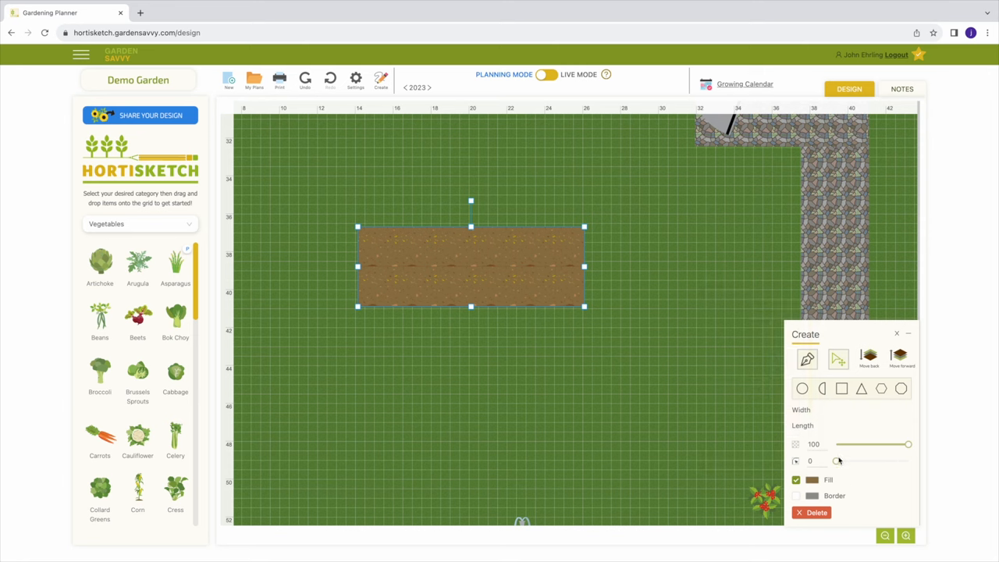
Round the bed's ends fully into a pill shape, then draw a rectangle over the broccoli bed.
{"action": "left_click_drag", "start_coordinate": [838, 460], "coordinate": [874, 461]}
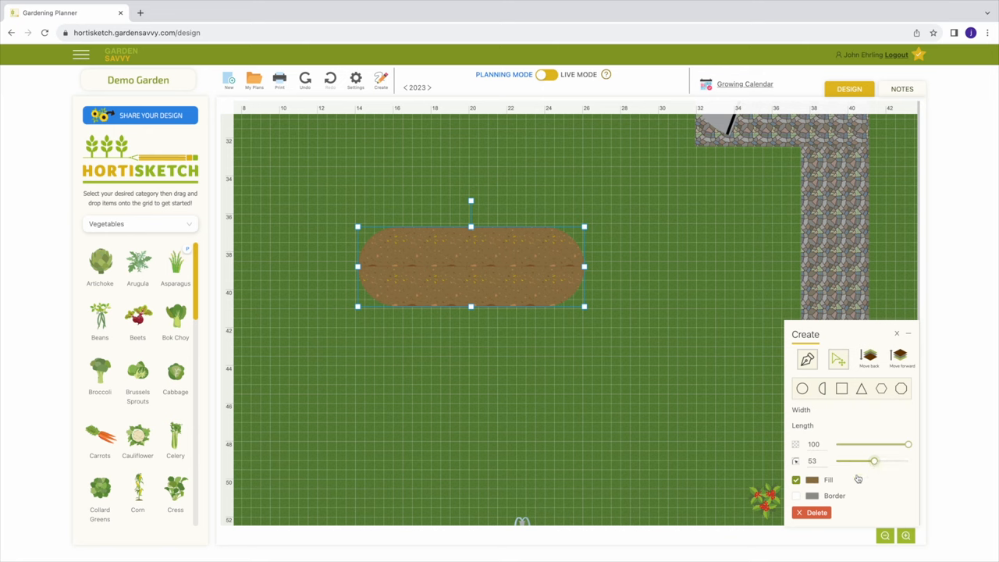
{"action": "left_click", "coordinate": [811, 480]}
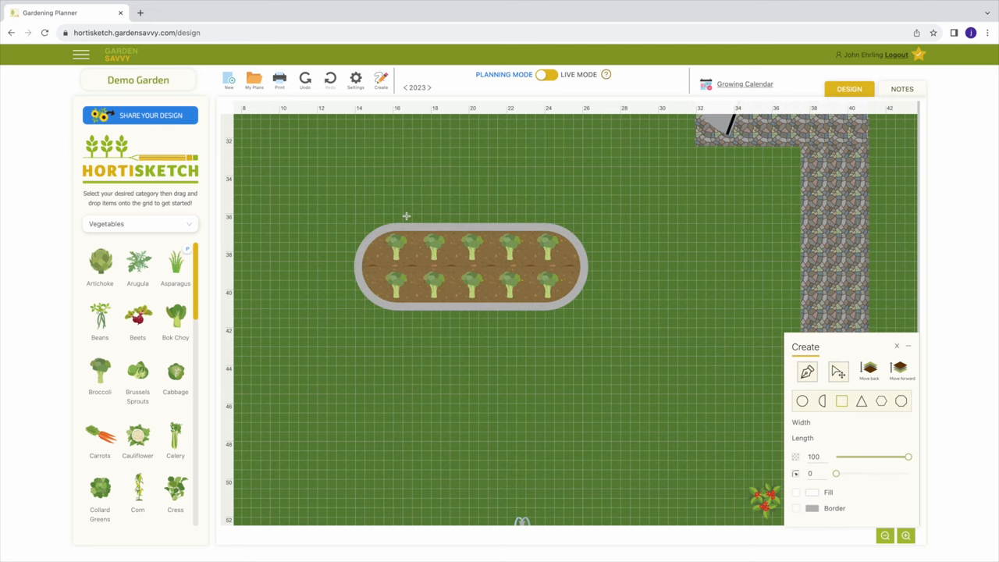
{"action": "mouse_move", "coordinate": [348, 218]}
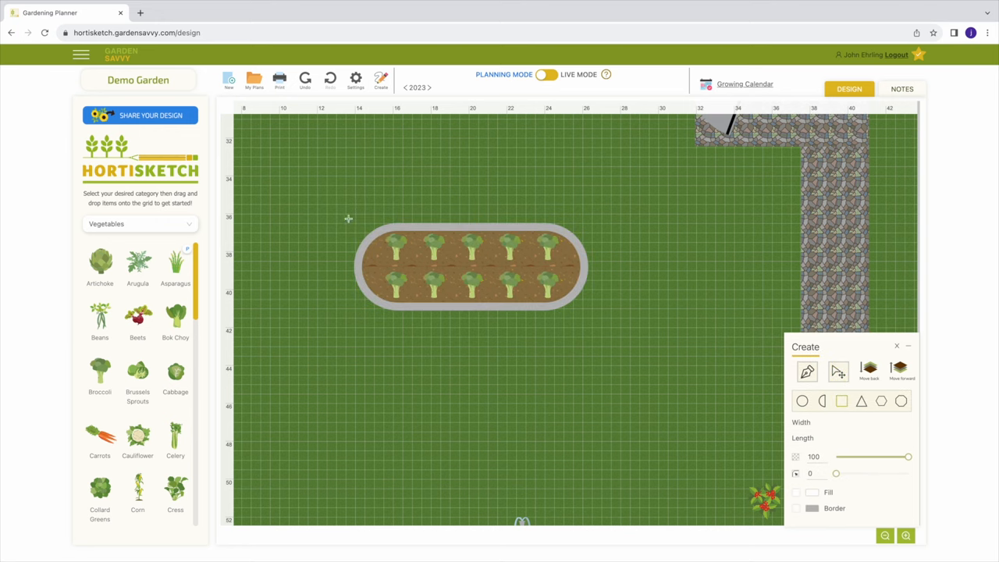
{"action": "left_click_drag", "start_coordinate": [367, 226], "coordinate": [593, 316]}
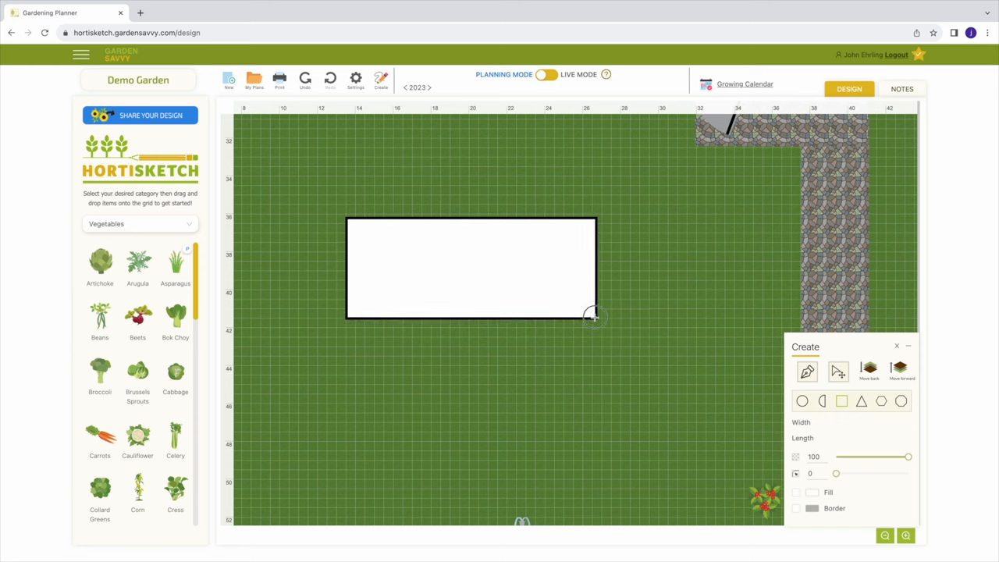
Lower the covering rectangle's opacity to about 36 and switch the catalogue to Structures.
{"action": "left_click", "coordinate": [470, 268]}
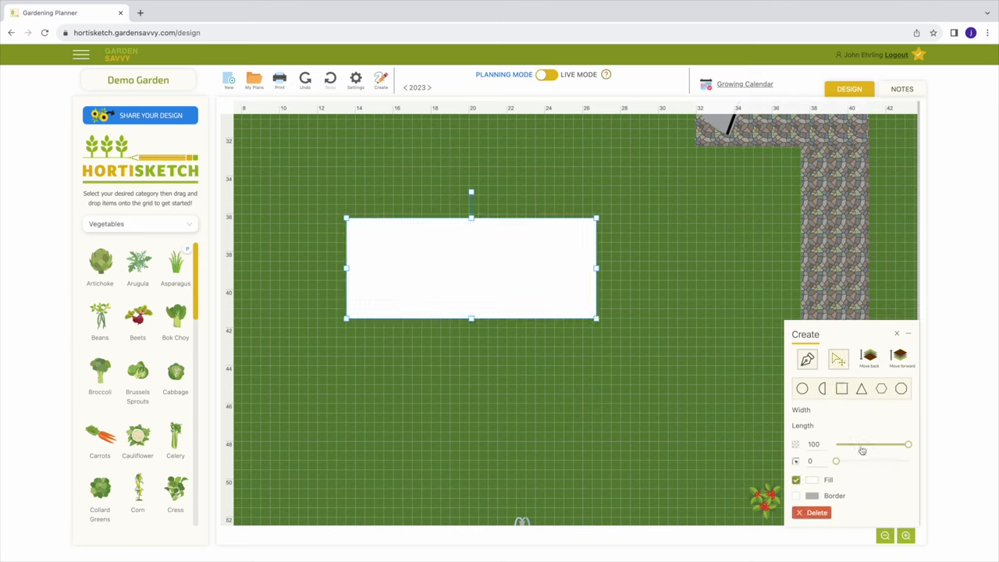
{"action": "left_click_drag", "start_coordinate": [908, 444], "coordinate": [862, 447]}
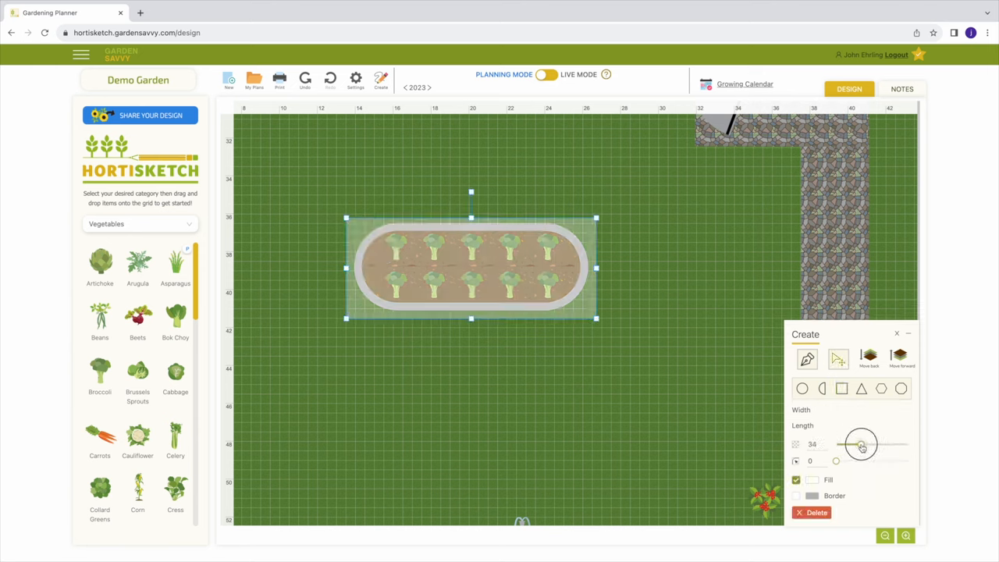
{"action": "left_click_drag", "start_coordinate": [862, 445], "coordinate": [865, 446]}
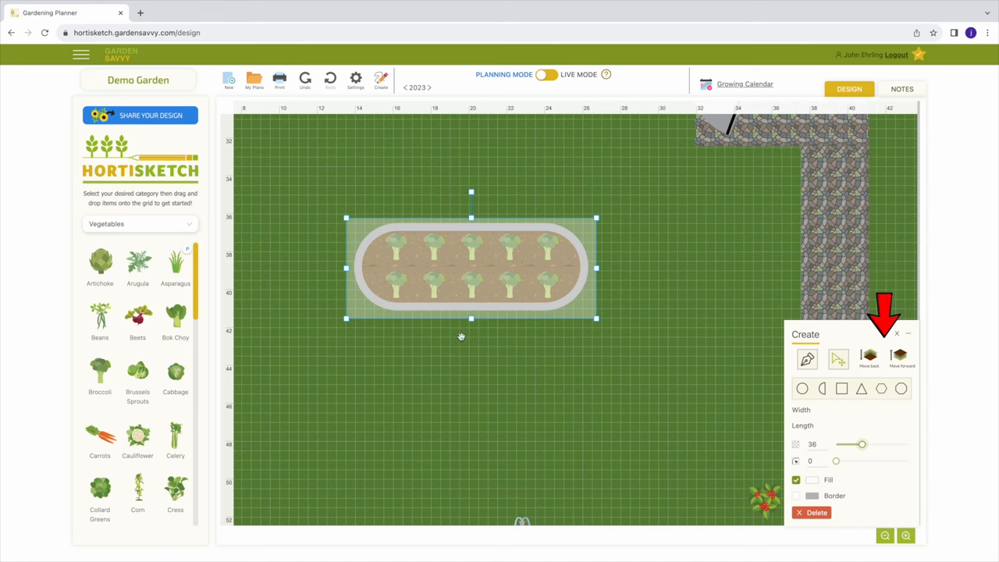
{"action": "left_click", "coordinate": [141, 224]}
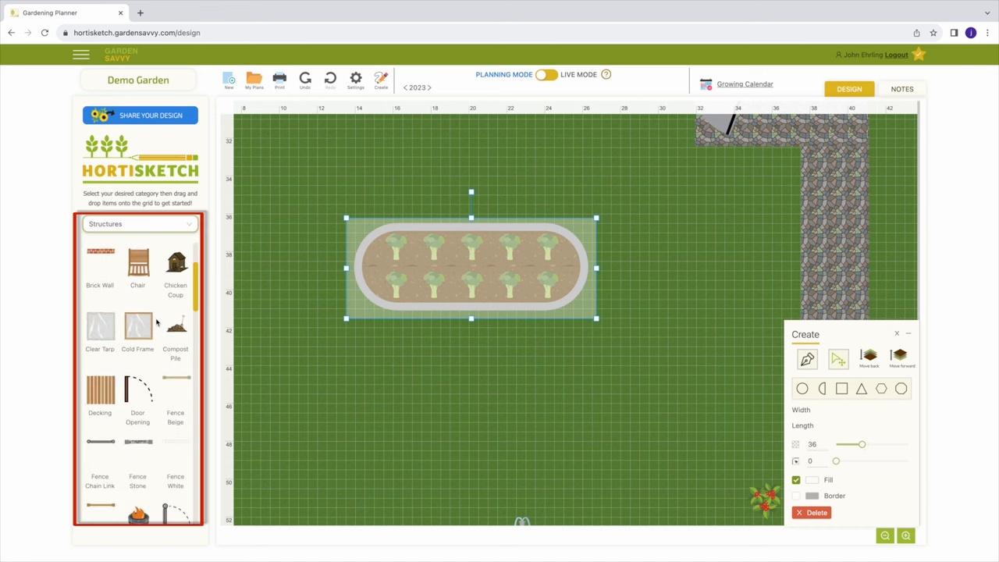
{"action": "scroll", "scroll_direction": "down", "scroll_amount": 3}
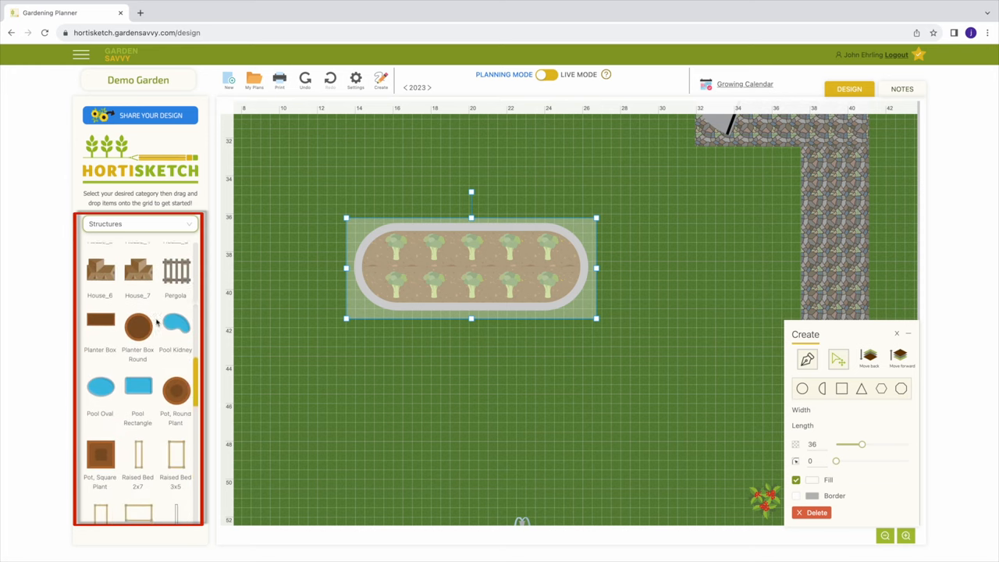
{"action": "scroll", "scroll_direction": "down", "scroll_amount": 3}
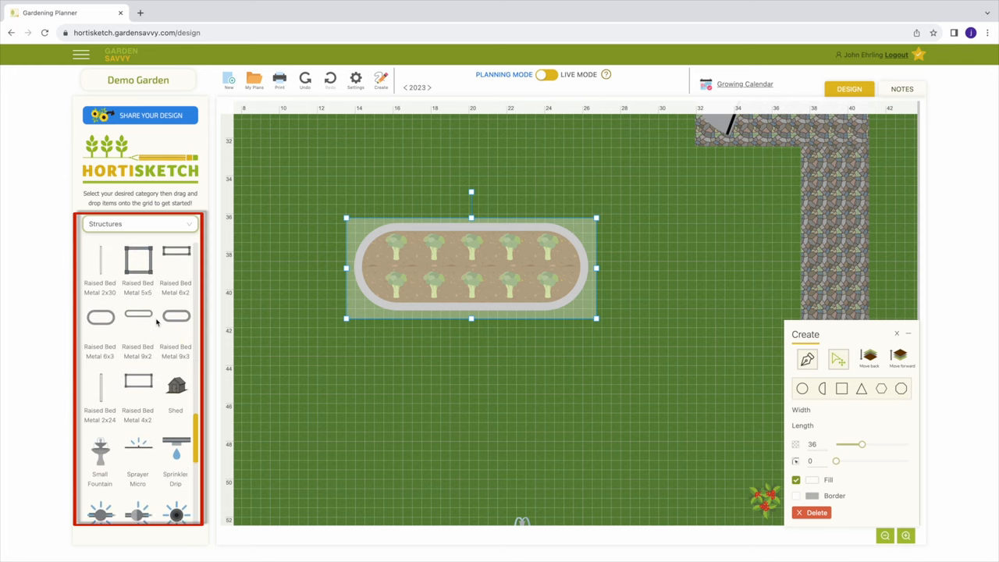
{"action": "scroll", "scroll_direction": "down", "scroll_amount": 3}
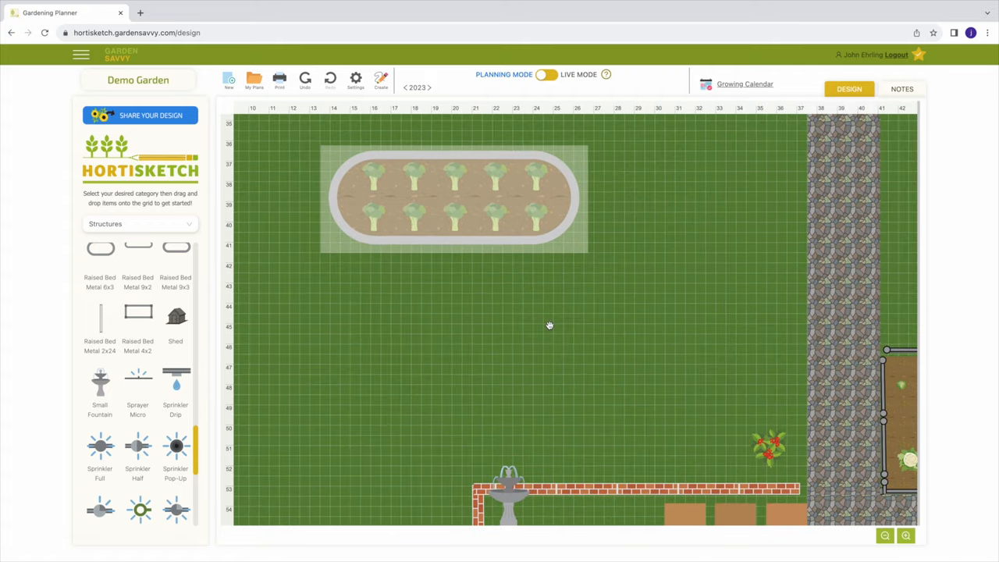
{"action": "left_click", "coordinate": [744, 84]}
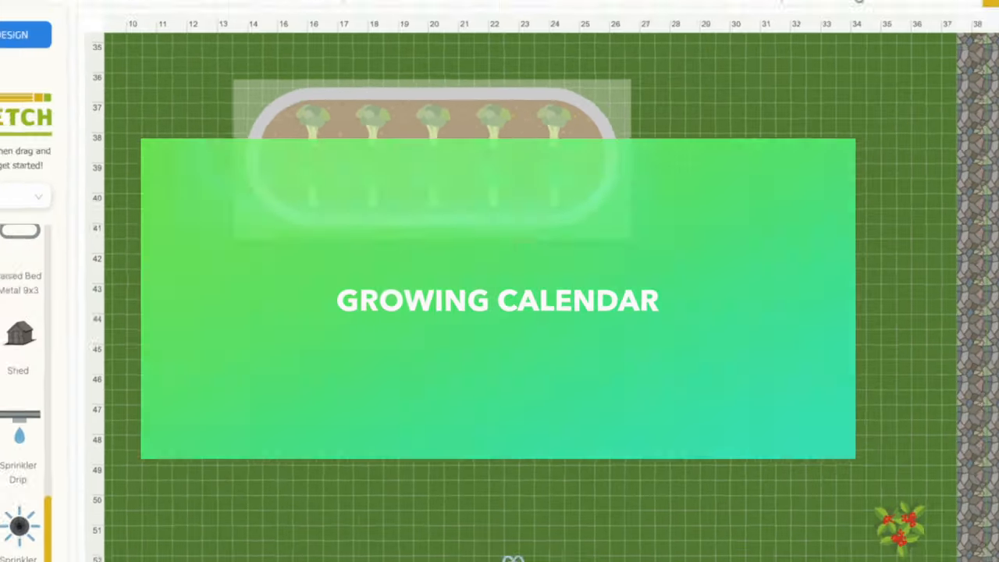
Open the zone 7 growing calendar and scroll through the aster, broccoli, cabbage, oleander and tomato timelines.
{"action": "left_click", "coordinate": [743, 83]}
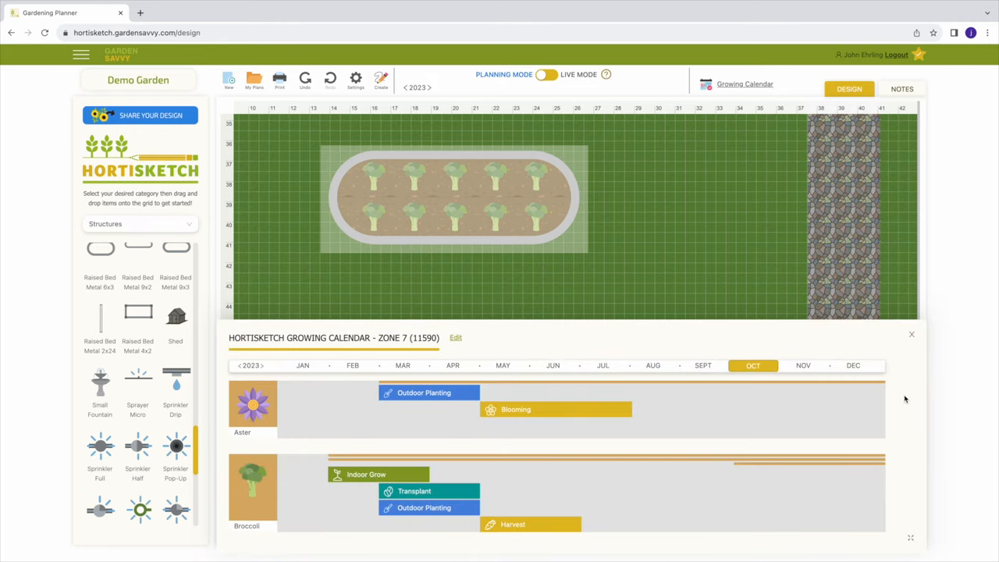
{"action": "left_click", "coordinate": [910, 537]}
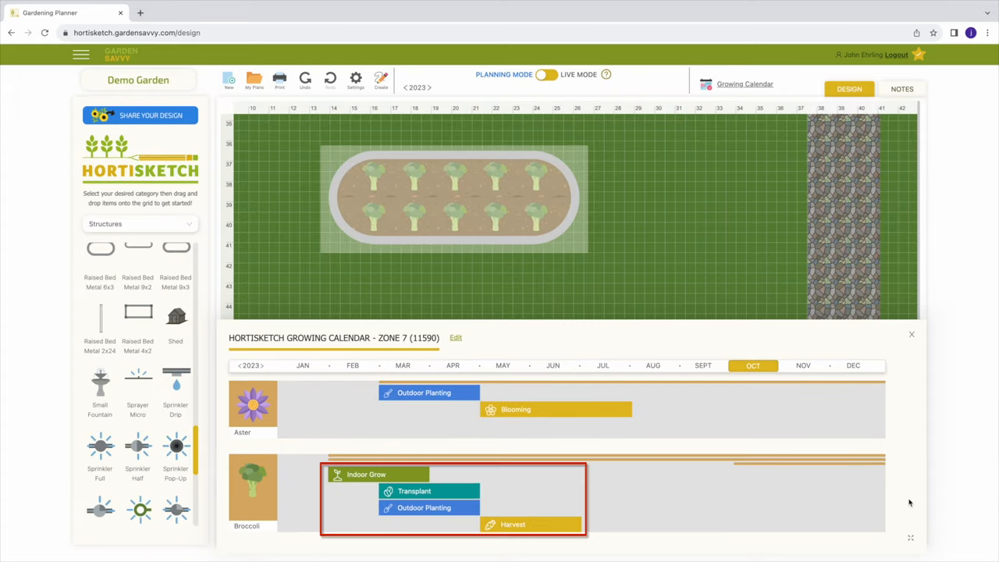
{"action": "mouse_move", "coordinate": [880, 436]}
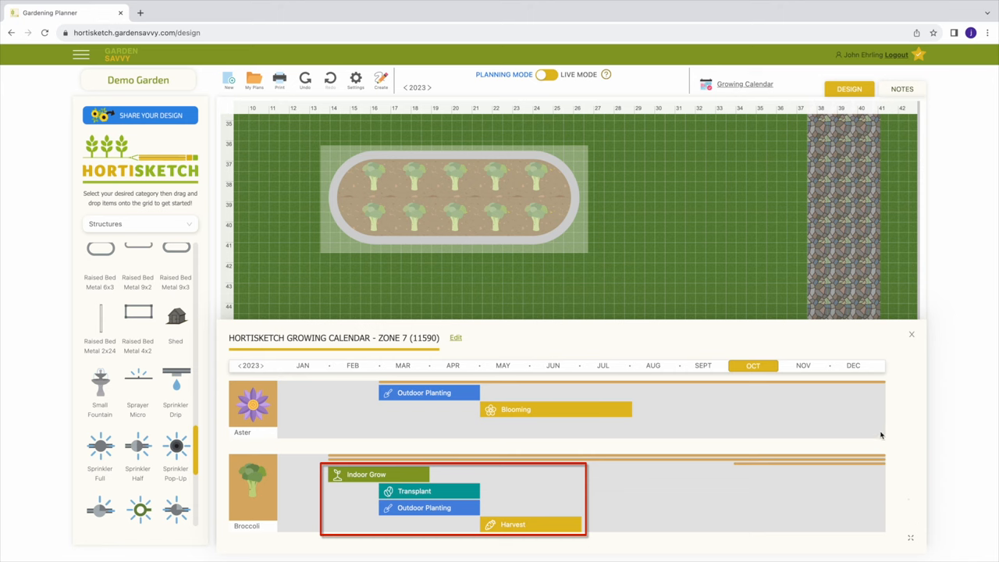
{"action": "scroll", "scroll_direction": "down", "scroll_amount": 3}
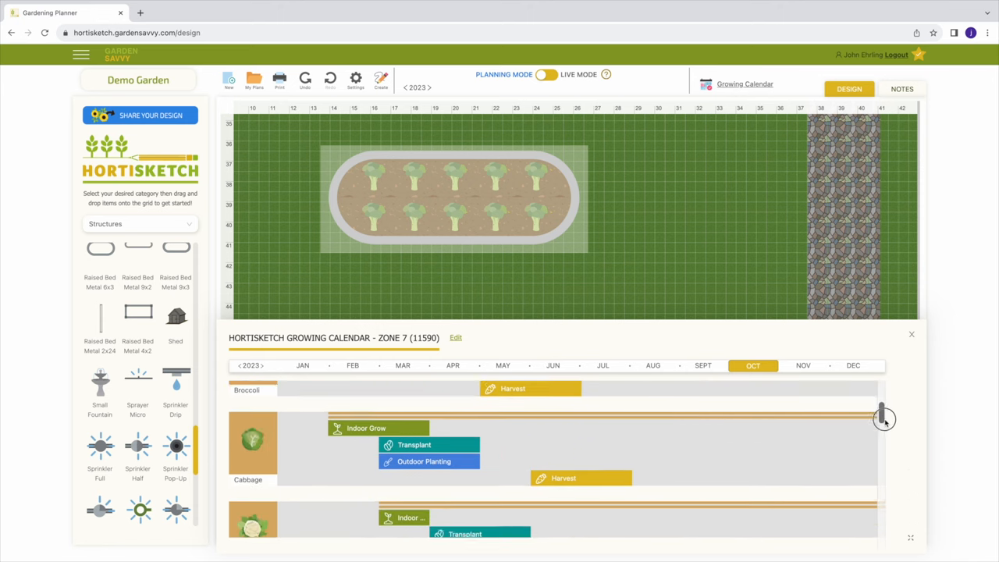
{"action": "scroll", "scroll_direction": "down", "scroll_amount": 3}
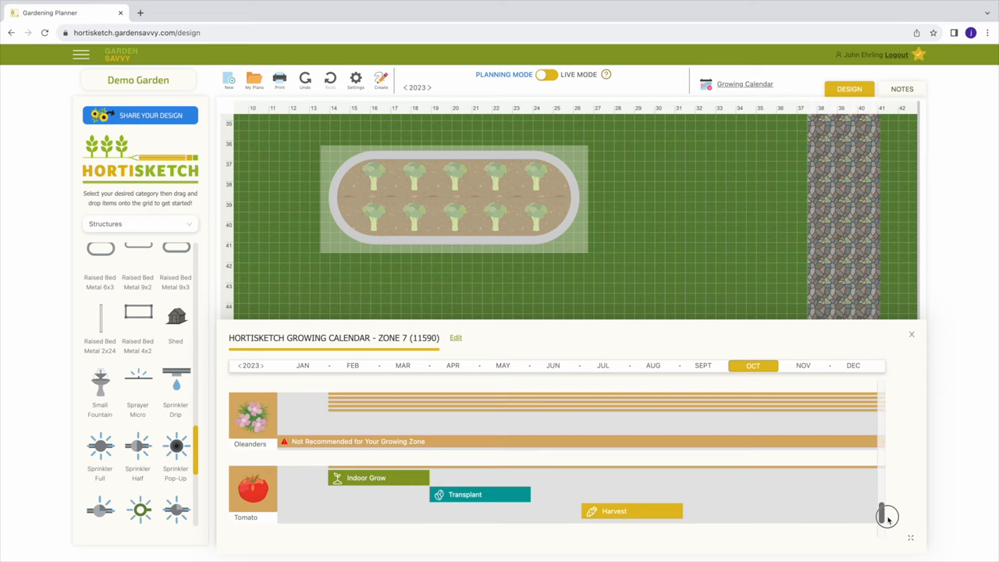